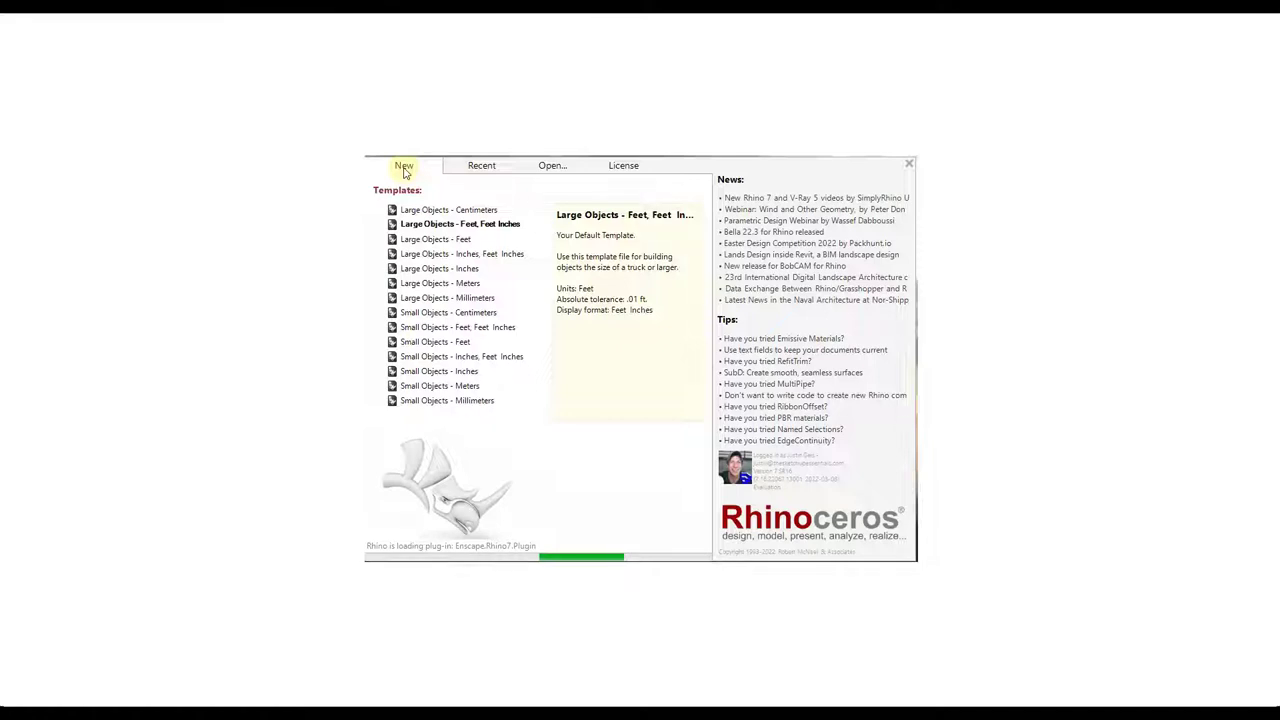
Compare the Centimeters, Inches, Meters, Millimeters and Feet templates' units, then close the start screen
click(462, 253)
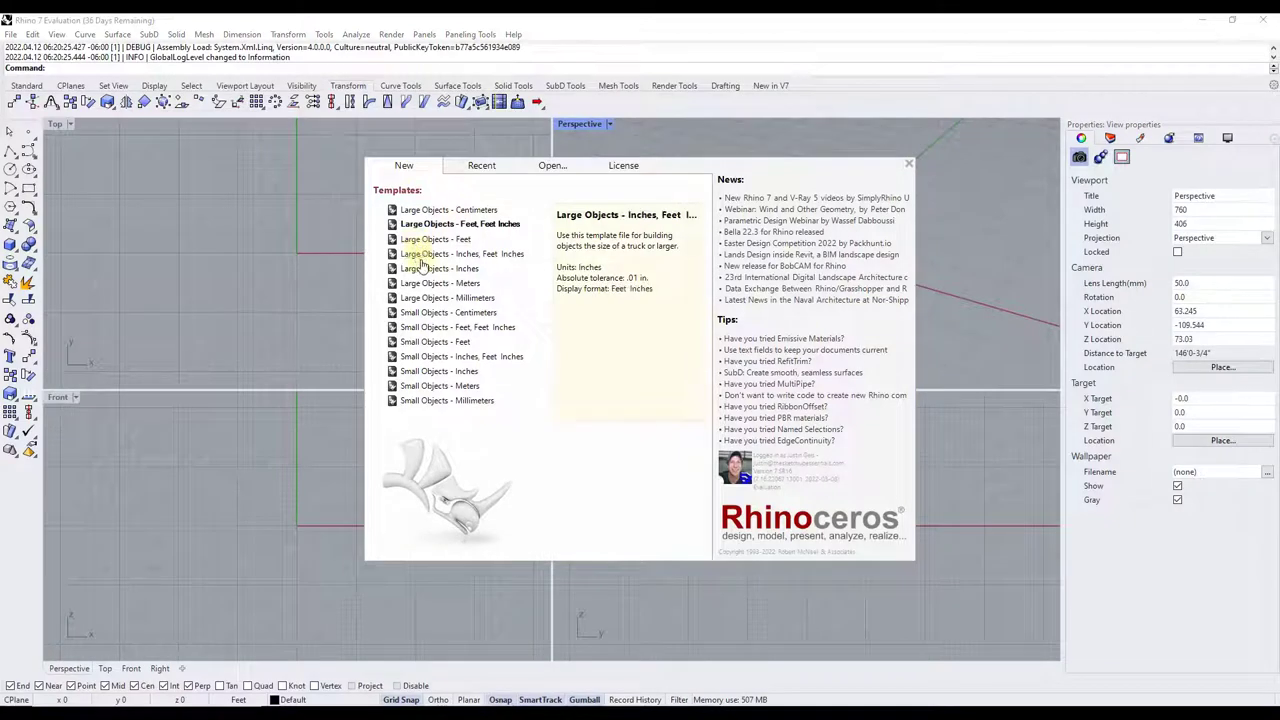
click(447, 209)
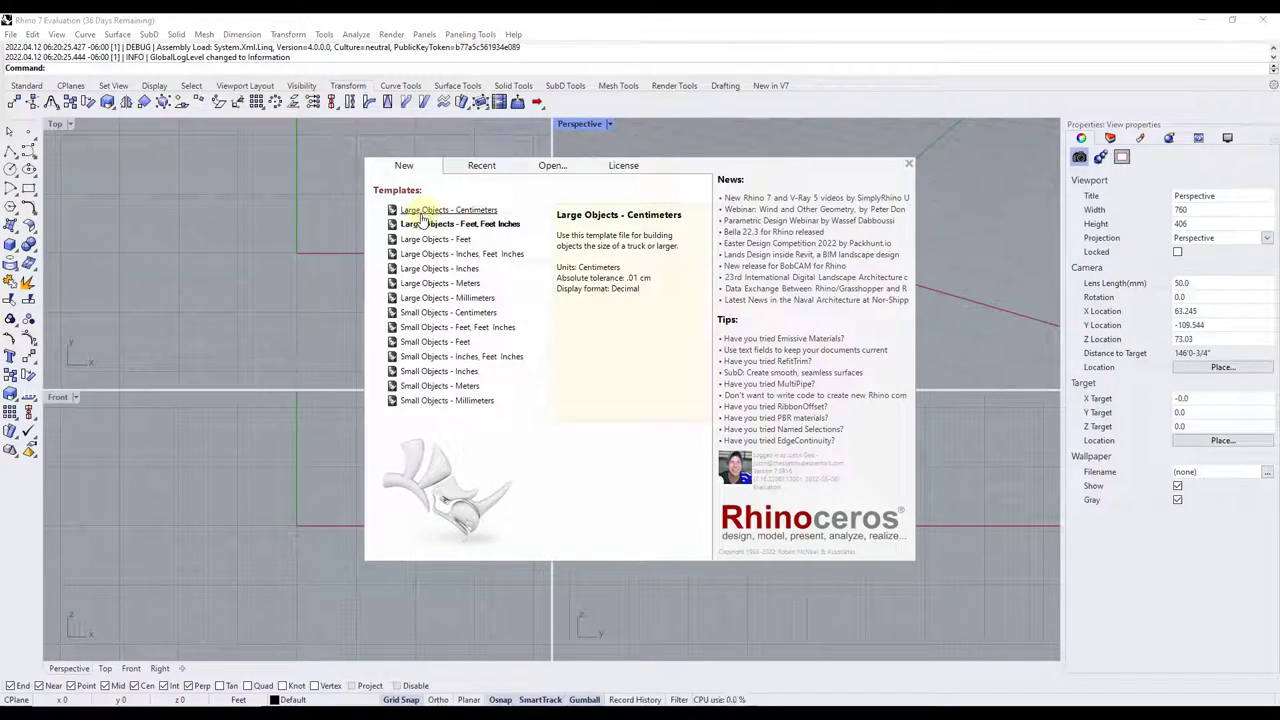
click(458, 223)
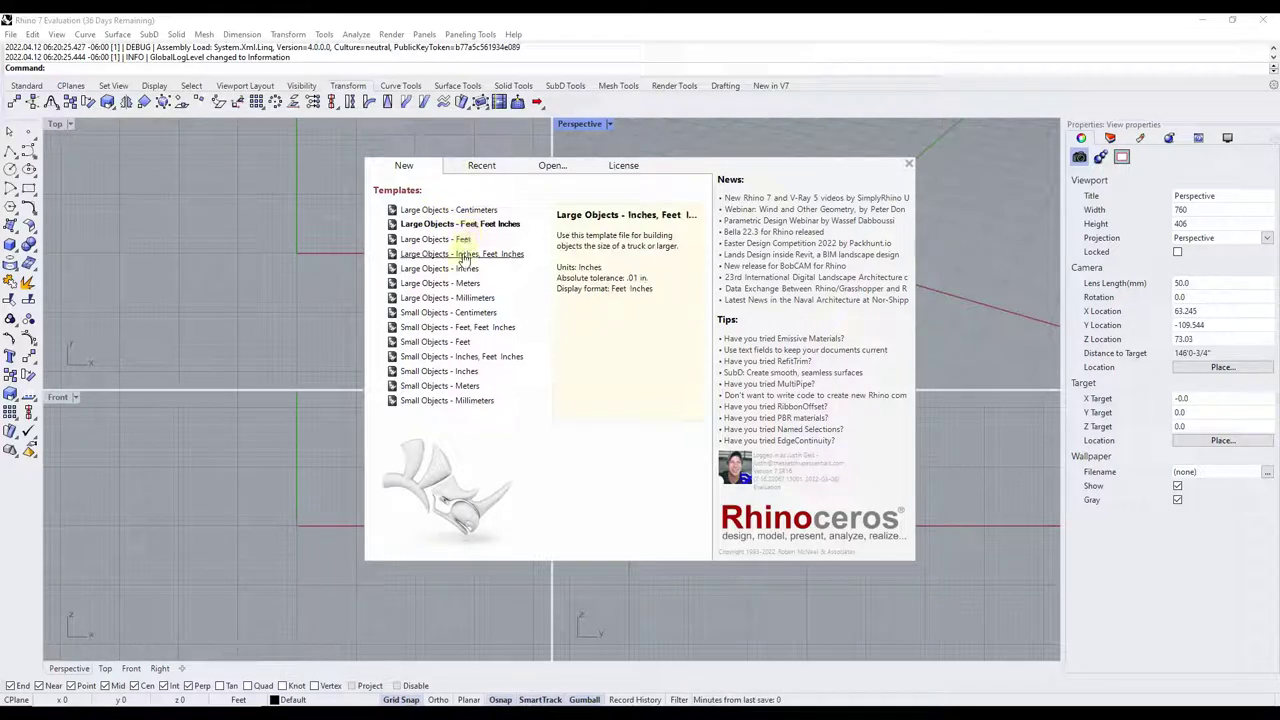
click(439, 268)
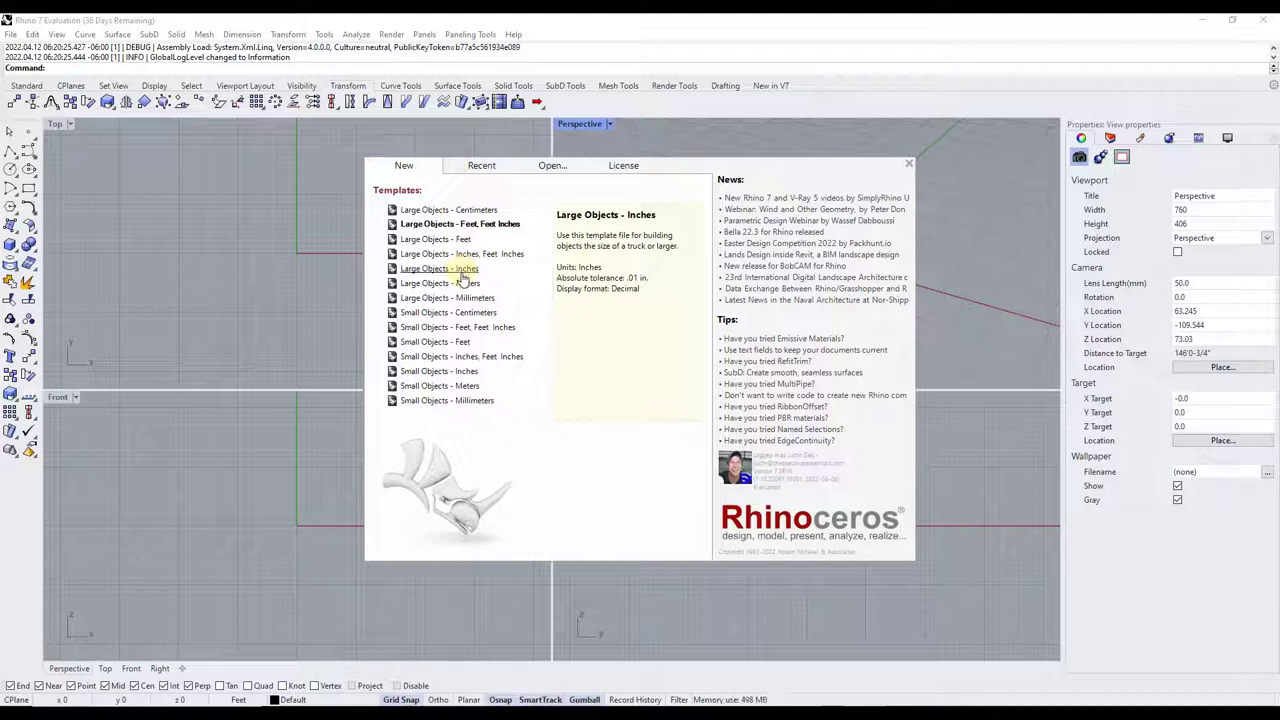
click(440, 283)
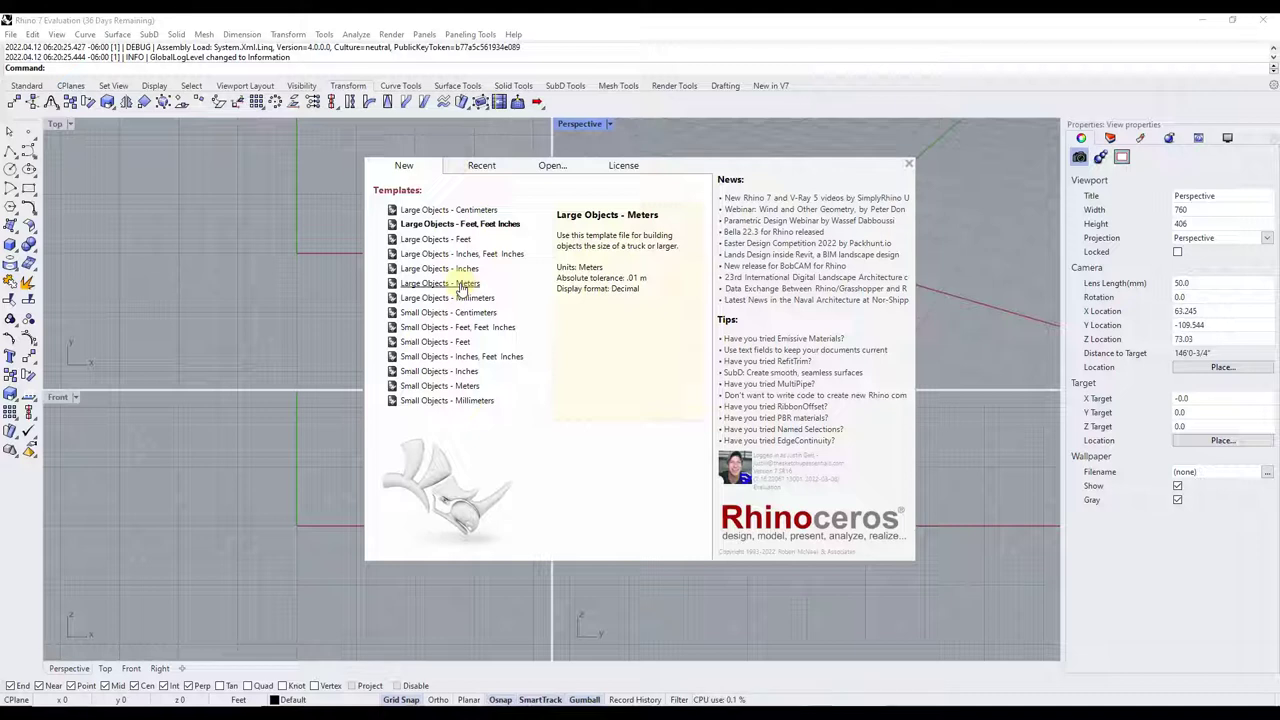
click(446, 298)
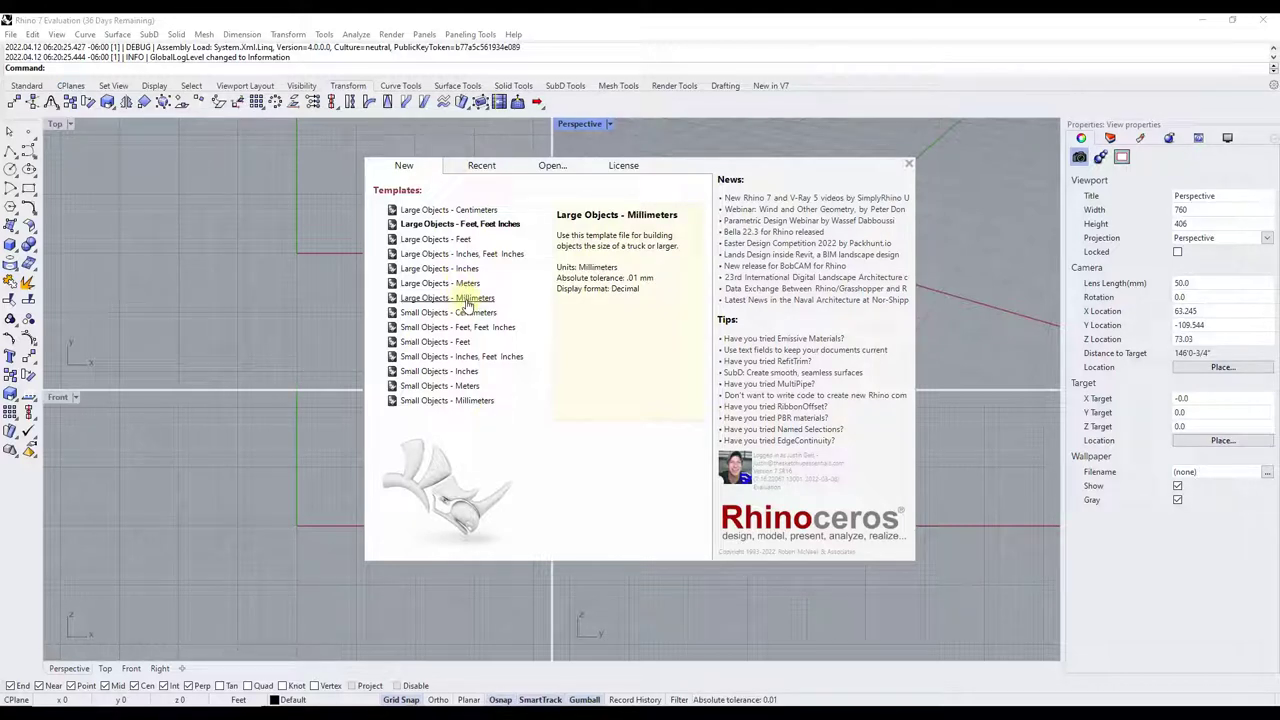
click(435, 239)
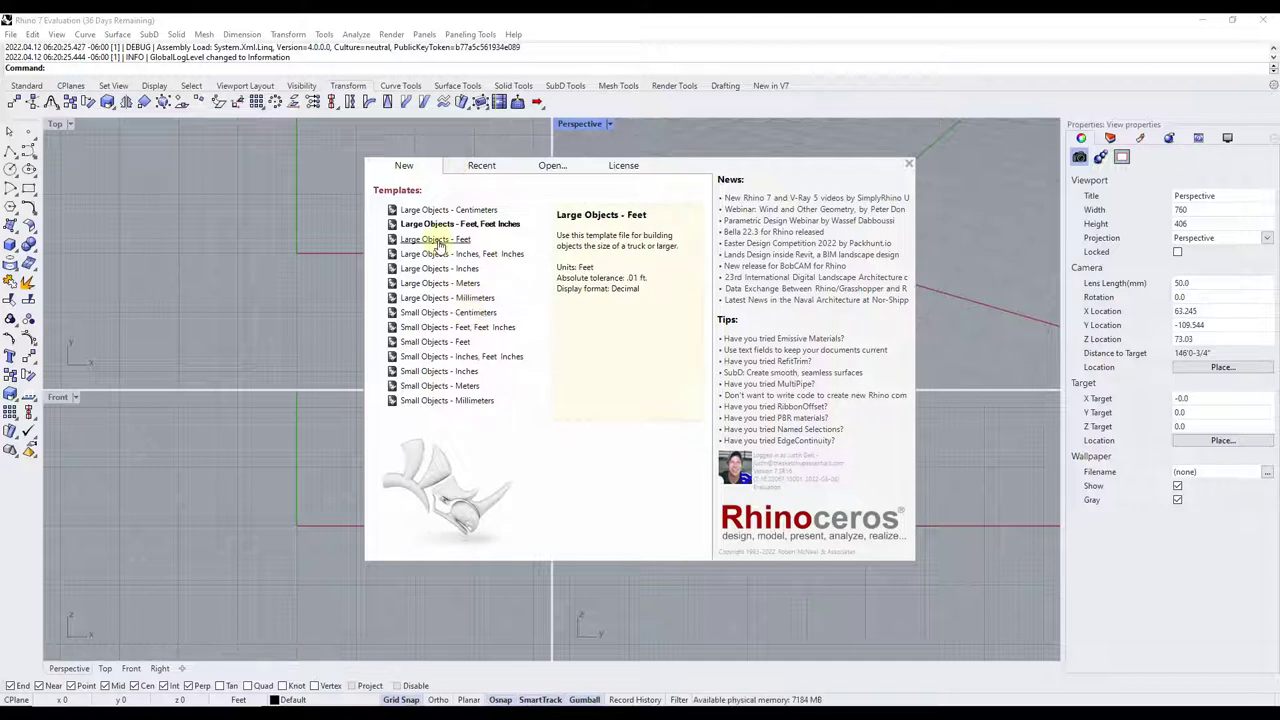
click(460, 224)
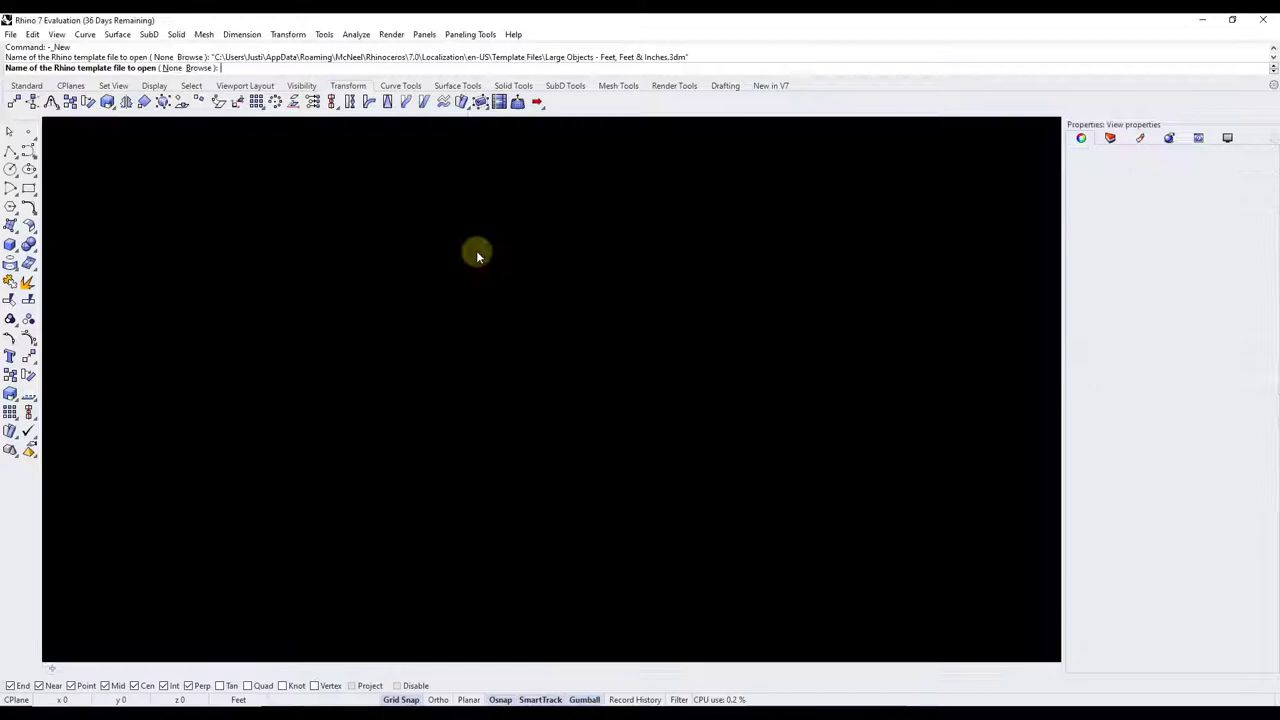
Accept the Large Objects - Feet, Feet & Inches template for a feet-based model
key(Enter)
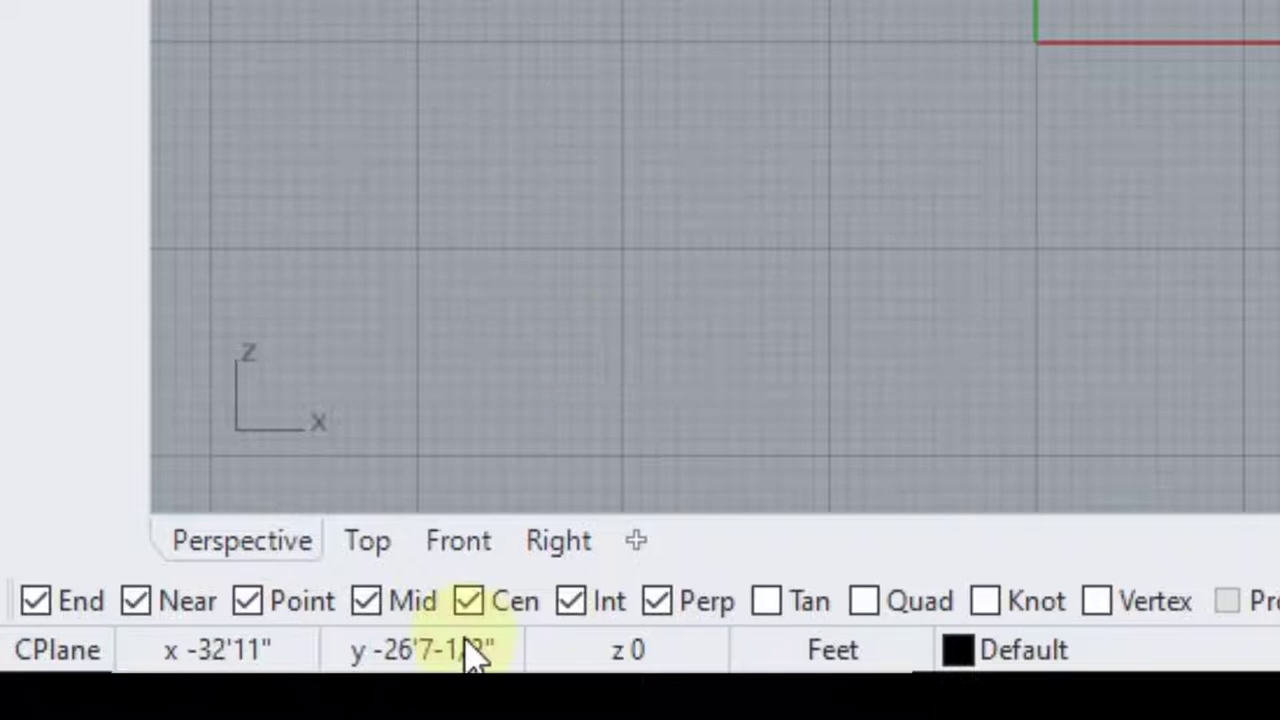
mouse_move(830, 650)
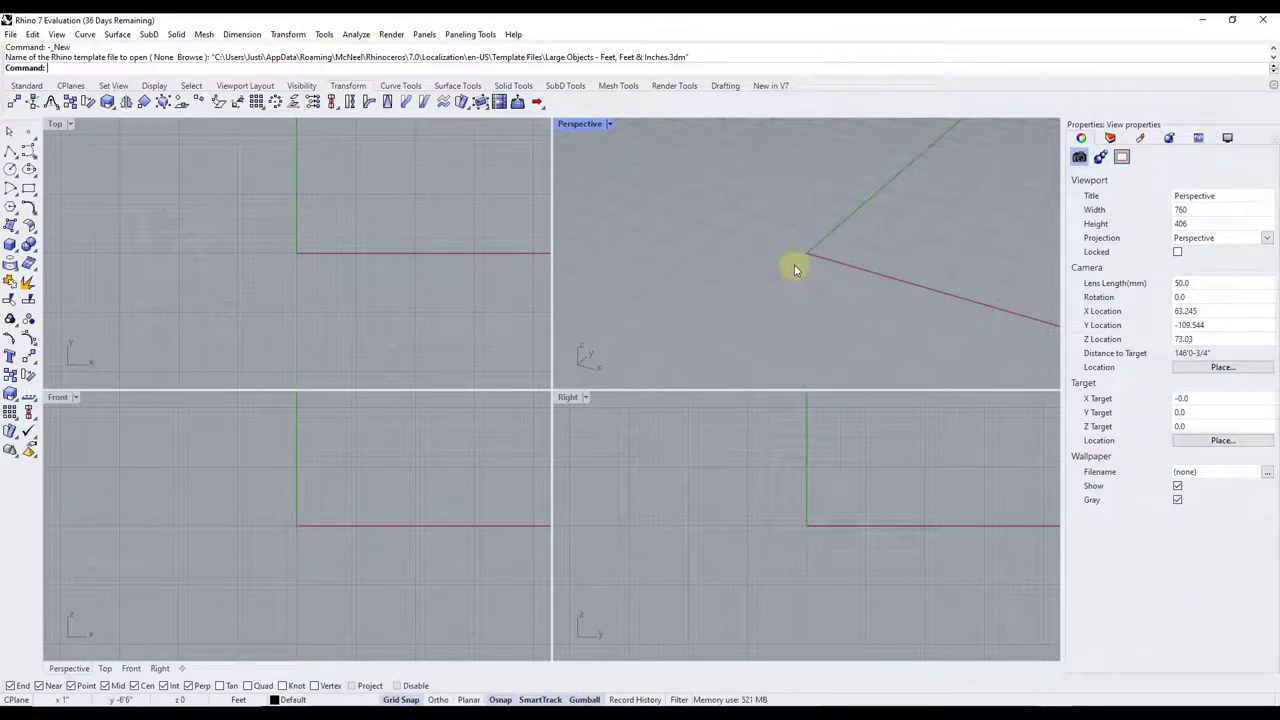
Create a new model from the Small Objects - Centimeters.3dm template
click(16, 33)
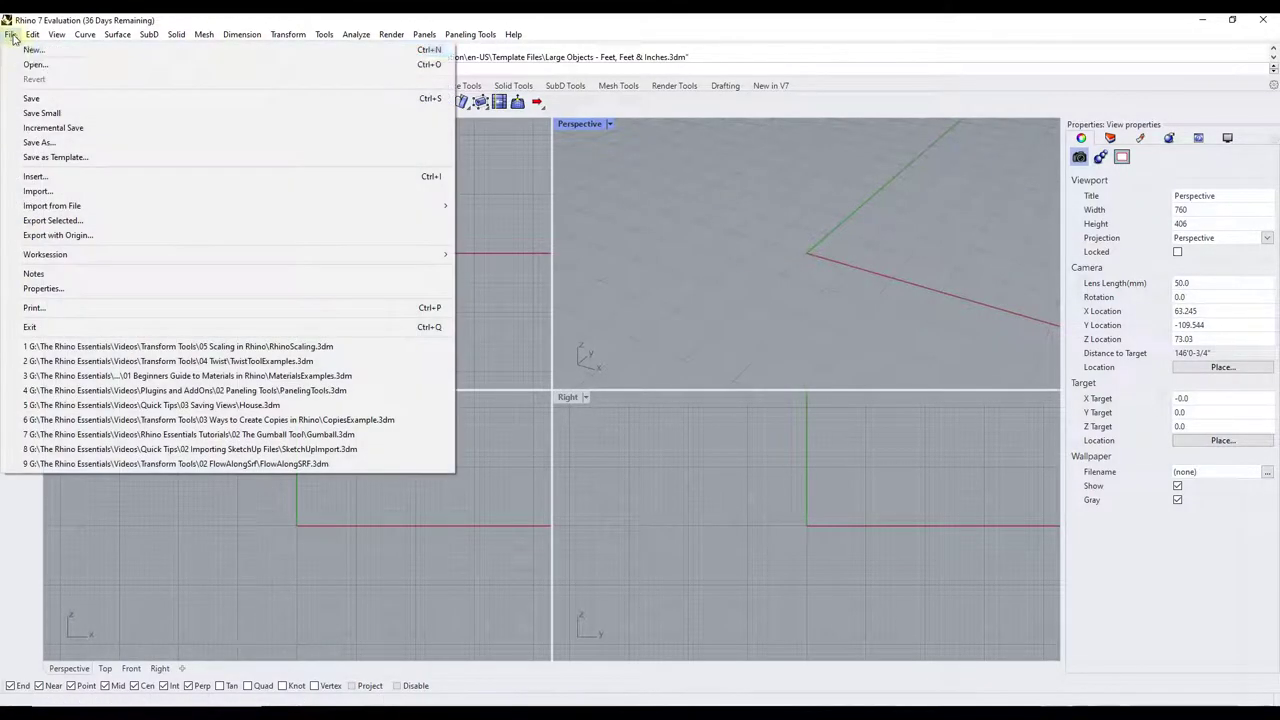
click(36, 49)
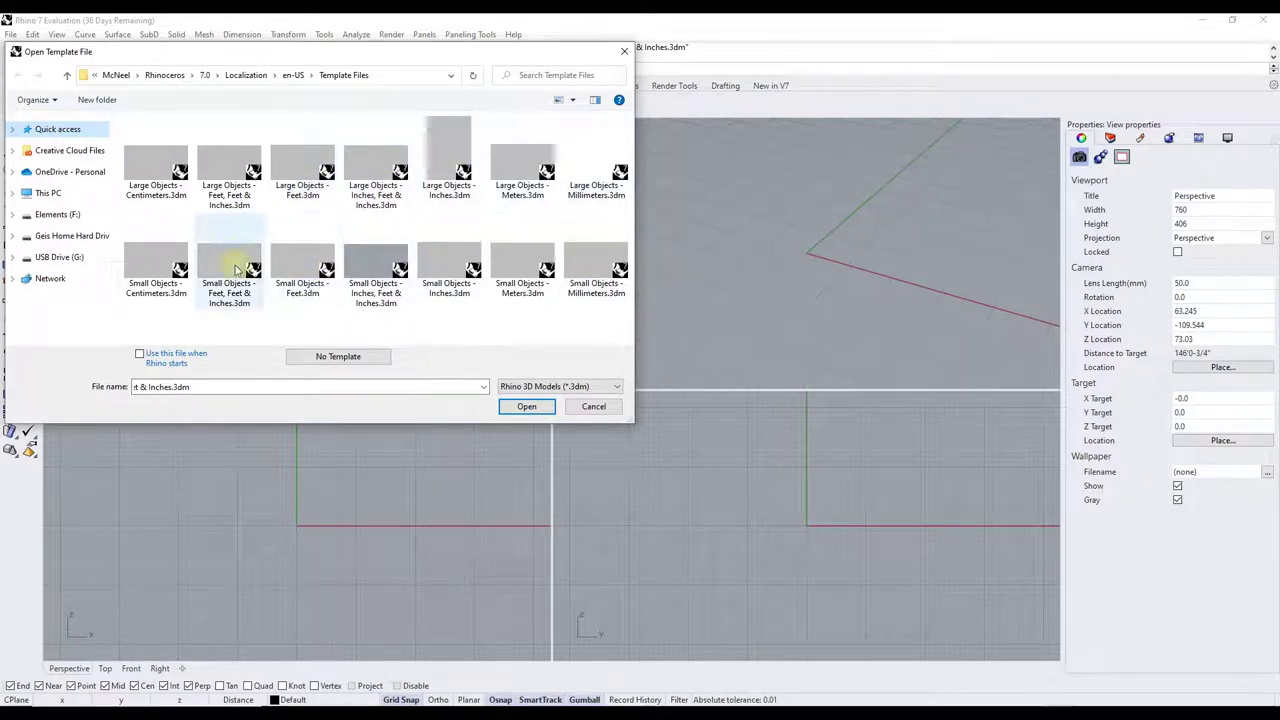
mouse_move(375, 265)
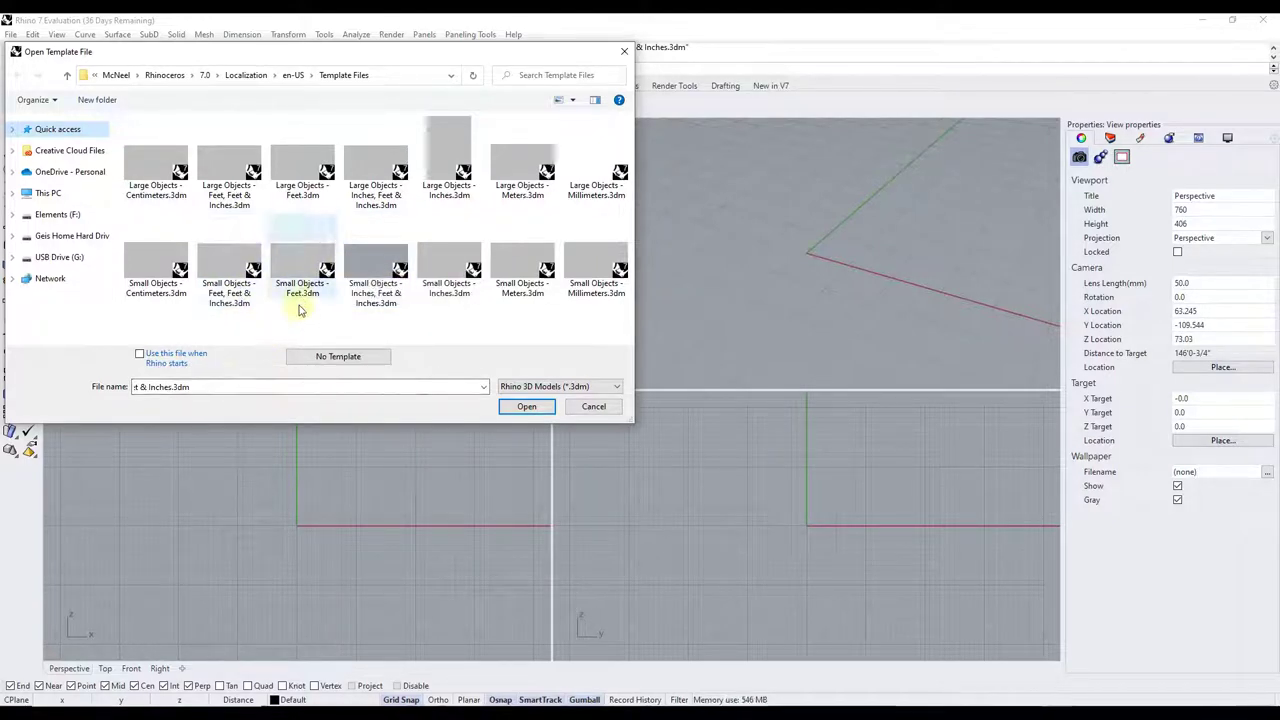
mouse_move(280, 327)
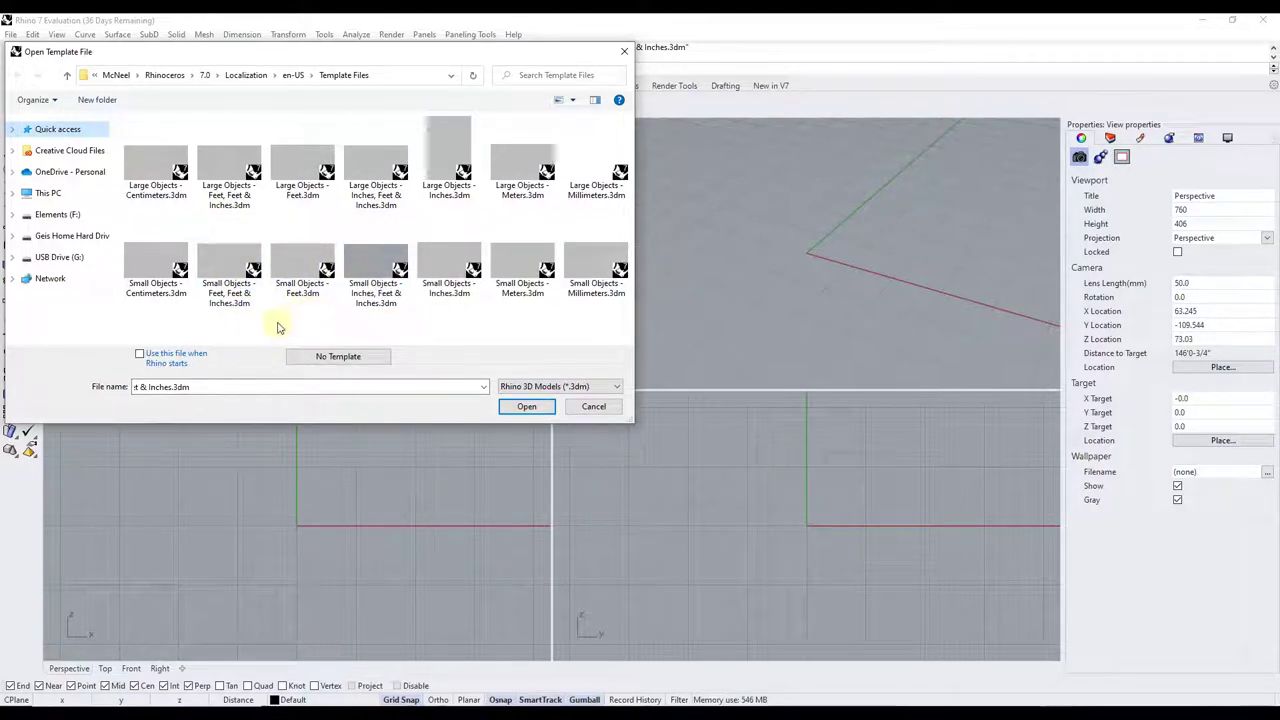
click(155, 260)
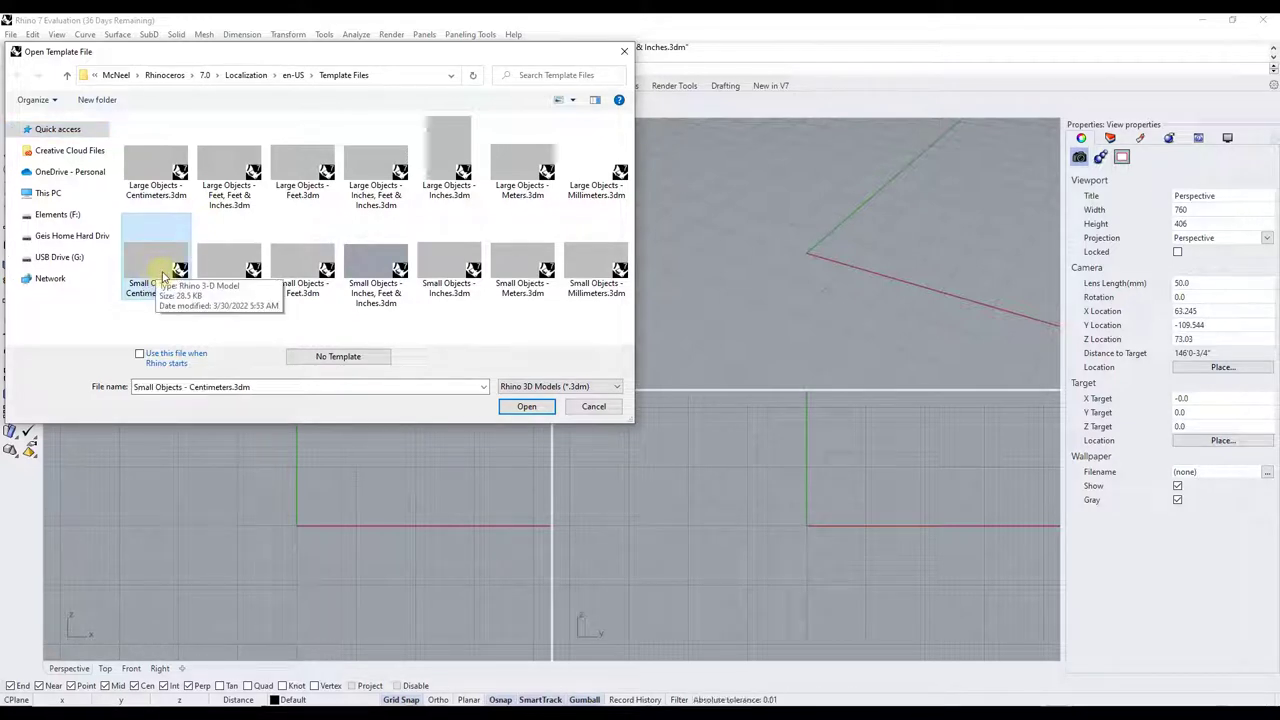
mouse_move(139, 356)
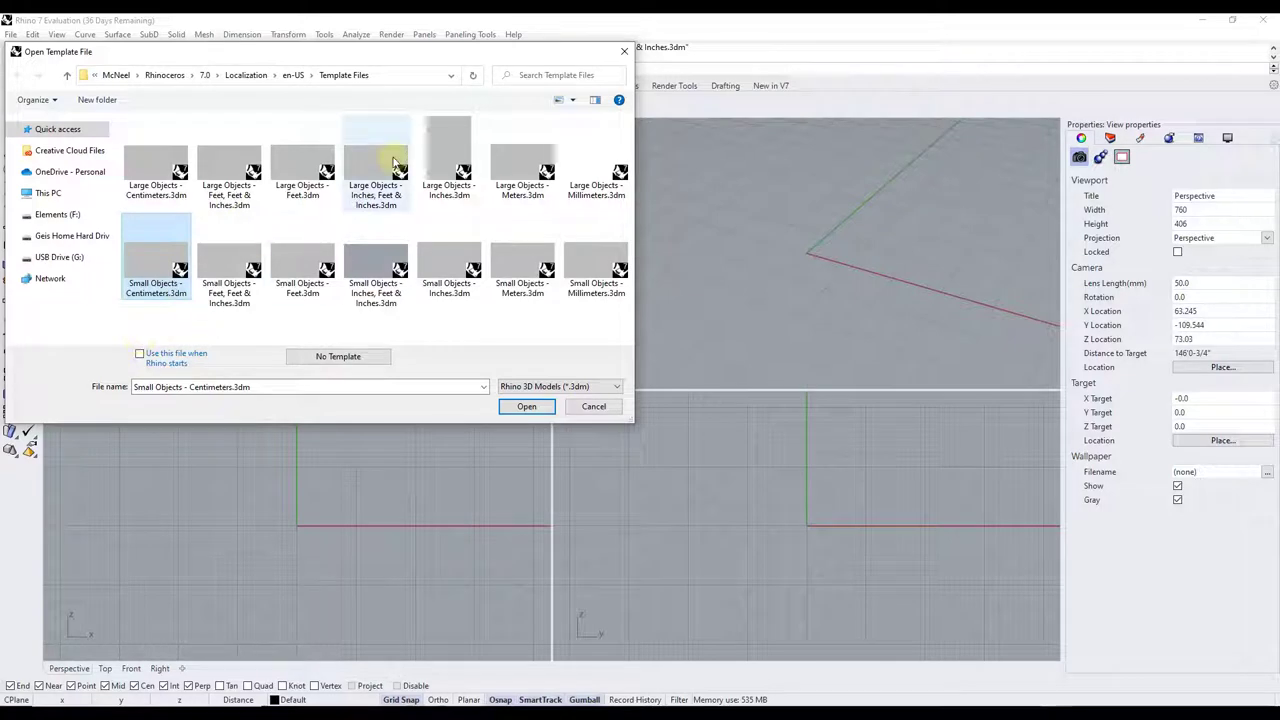
click(376, 160)
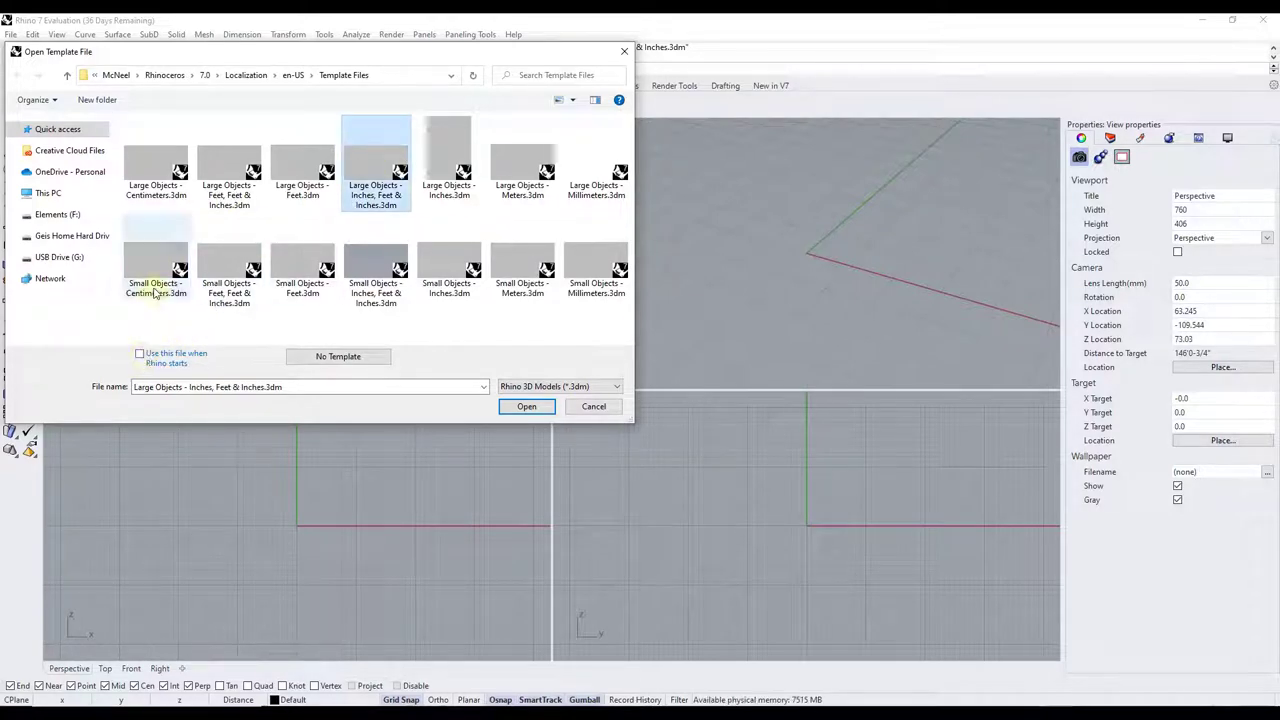
click(526, 406)
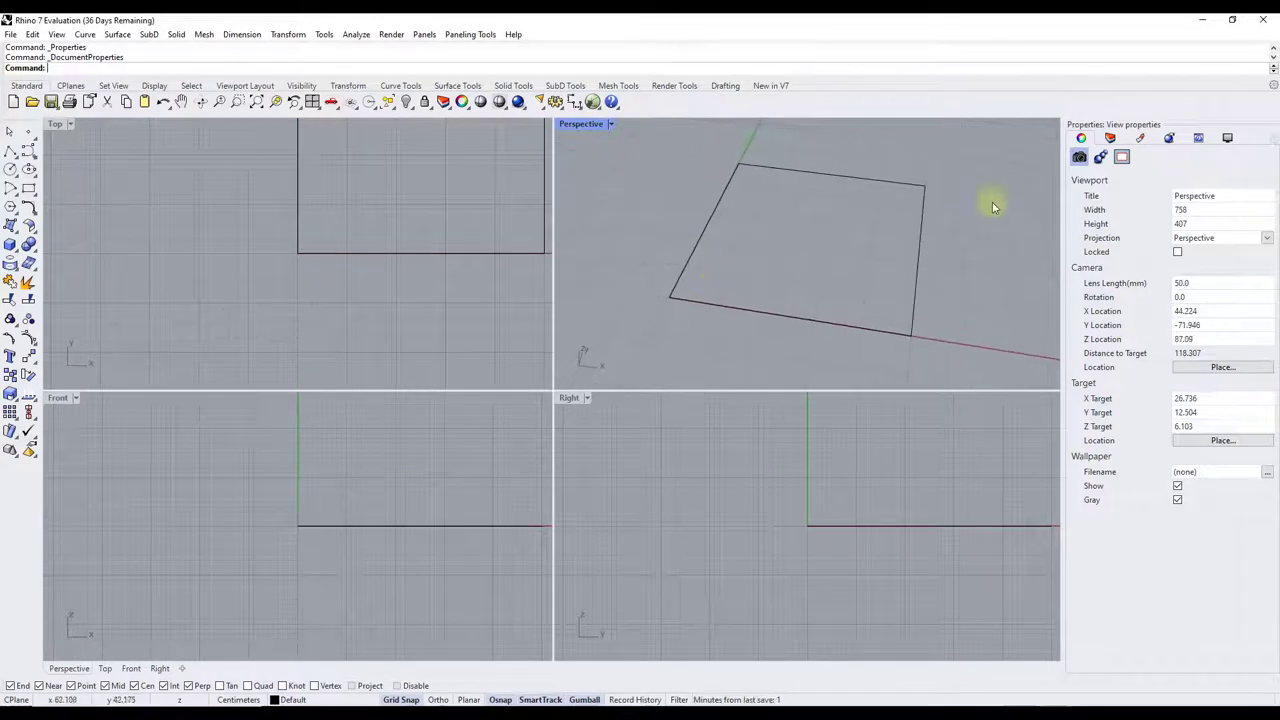
mouse_move(392, 133)
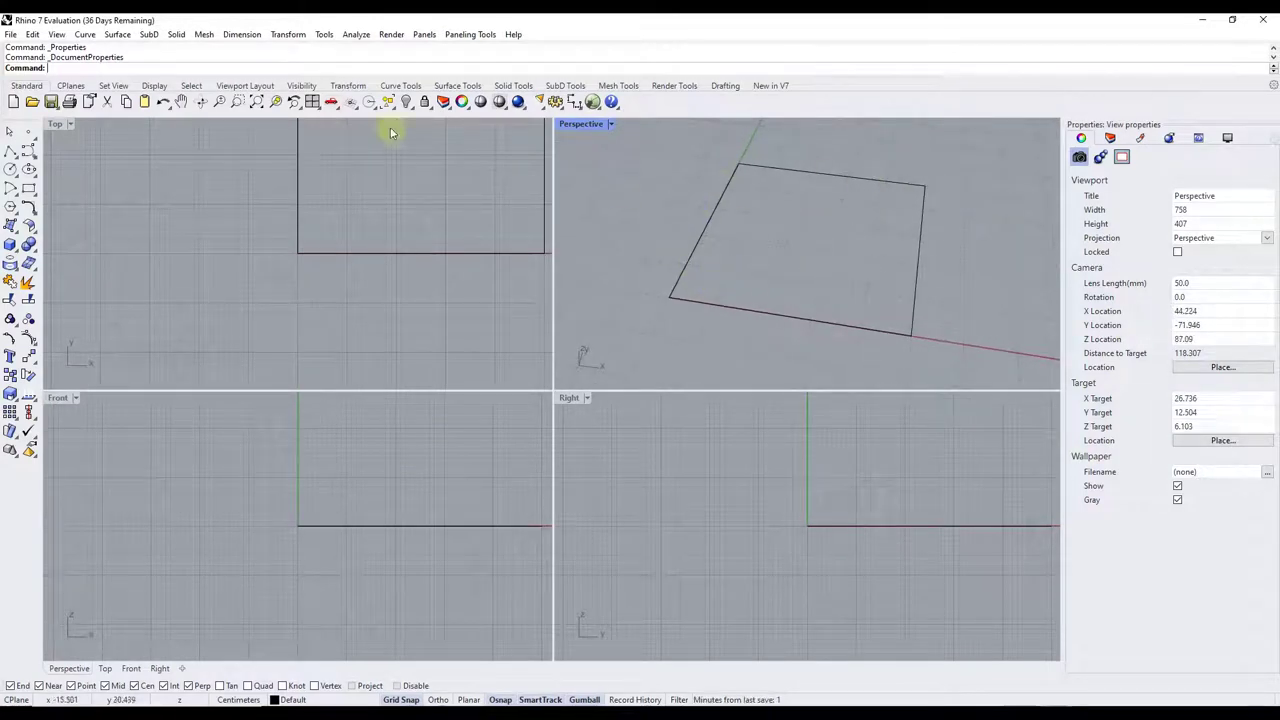
Show the Document Properties Units page, confirming Centimeters model units
click(13, 36)
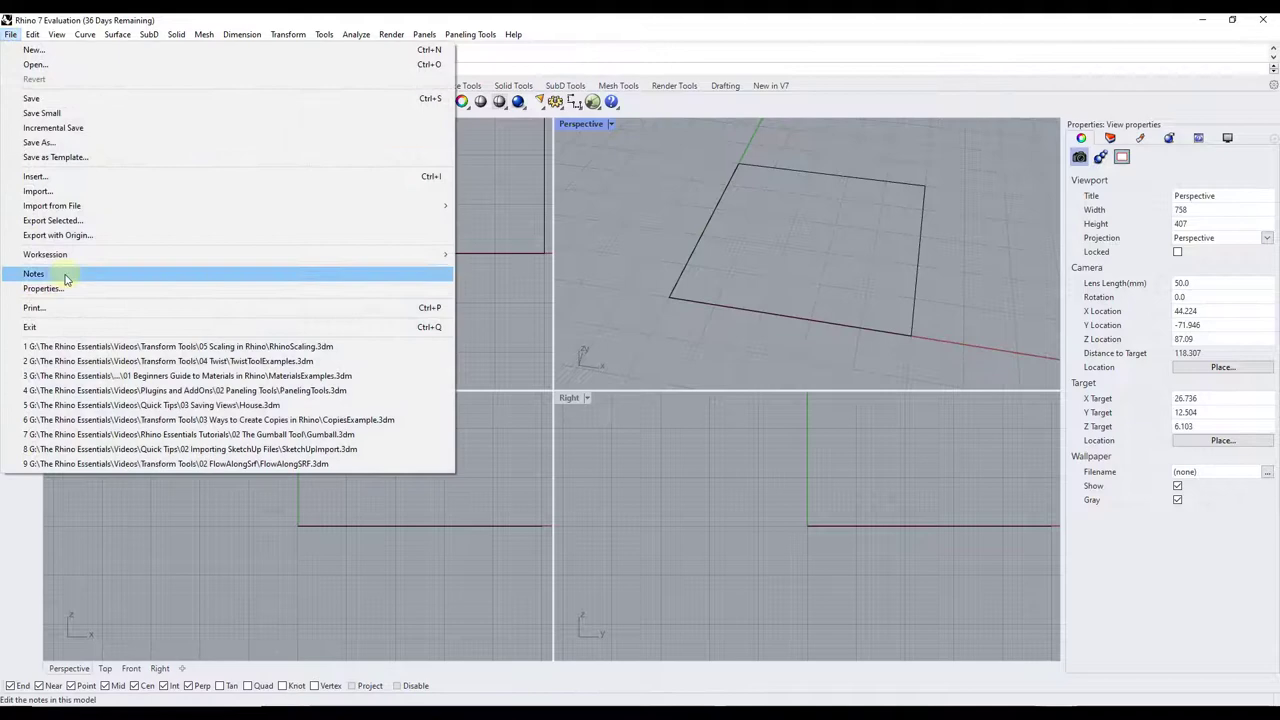
click(42, 289)
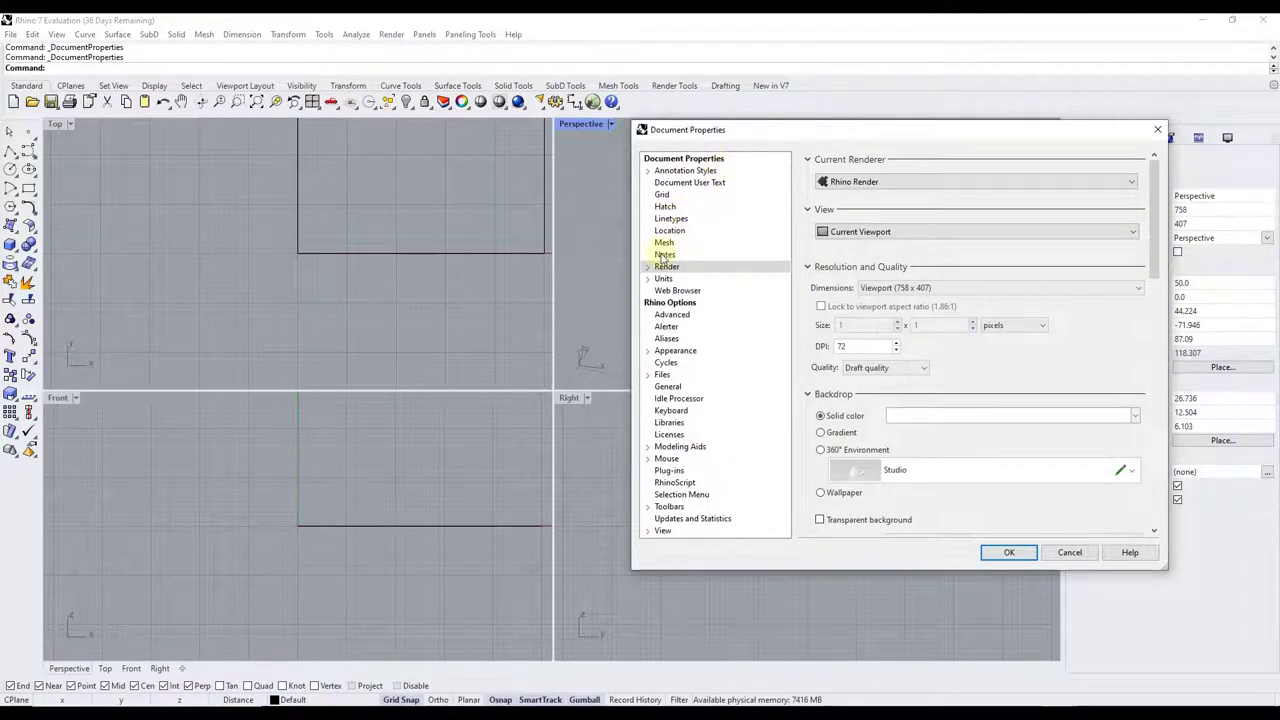
click(663, 278)
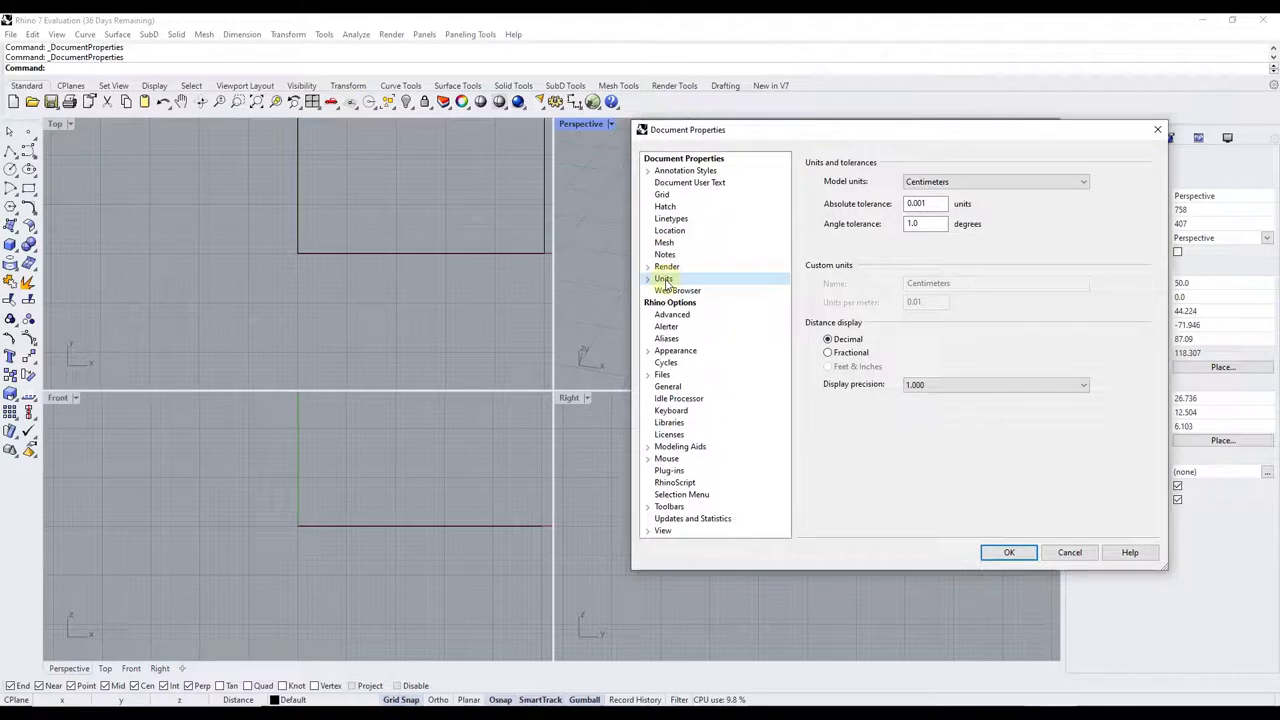
click(649, 278)
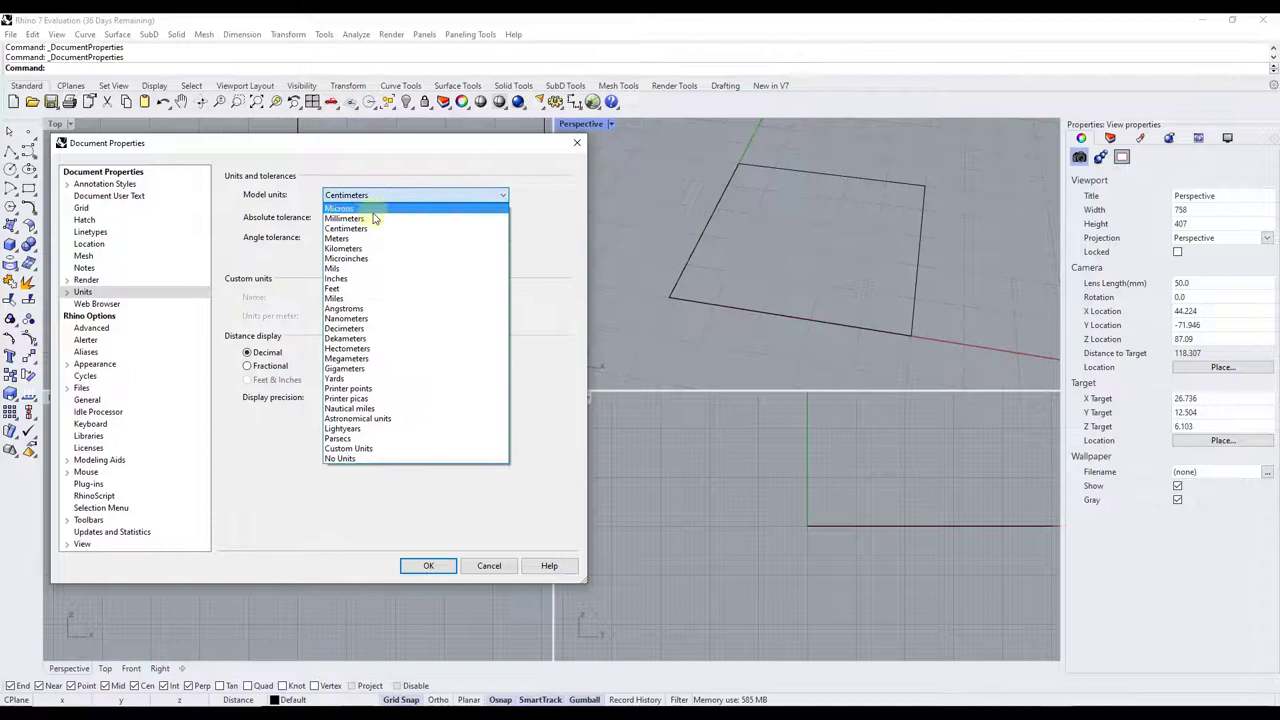
mouse_move(345, 328)
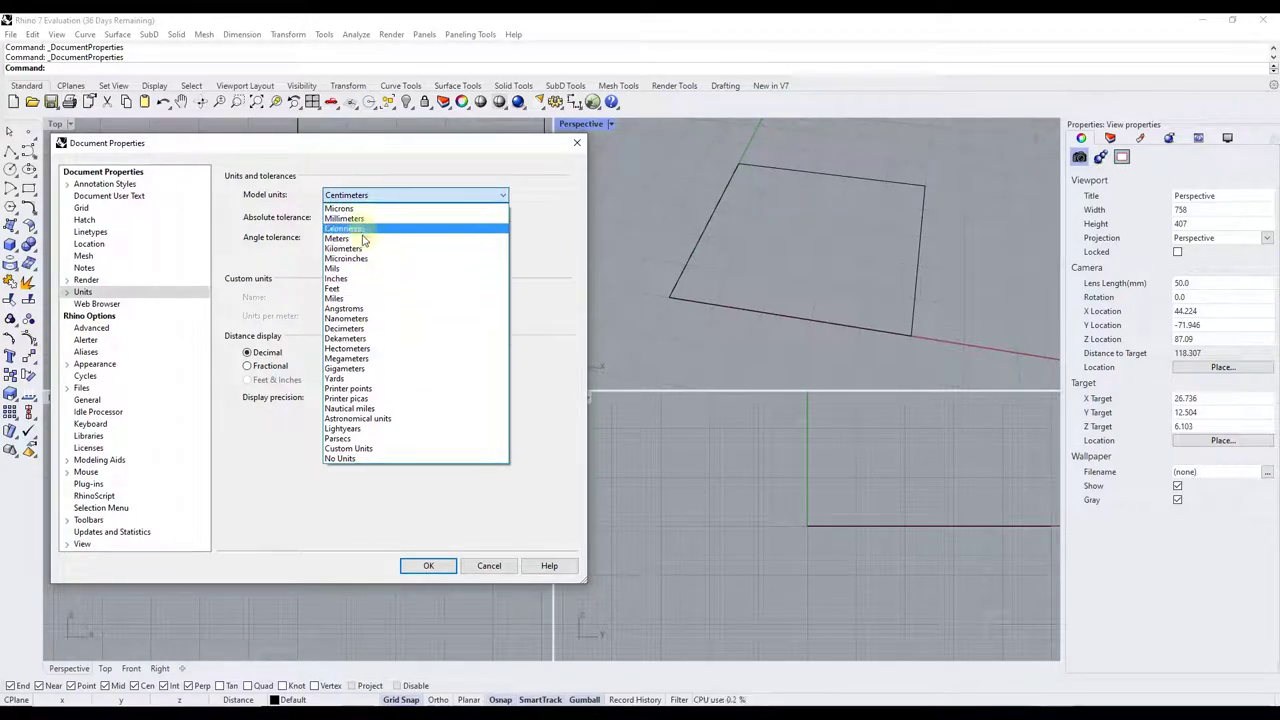
mouse_move(345, 282)
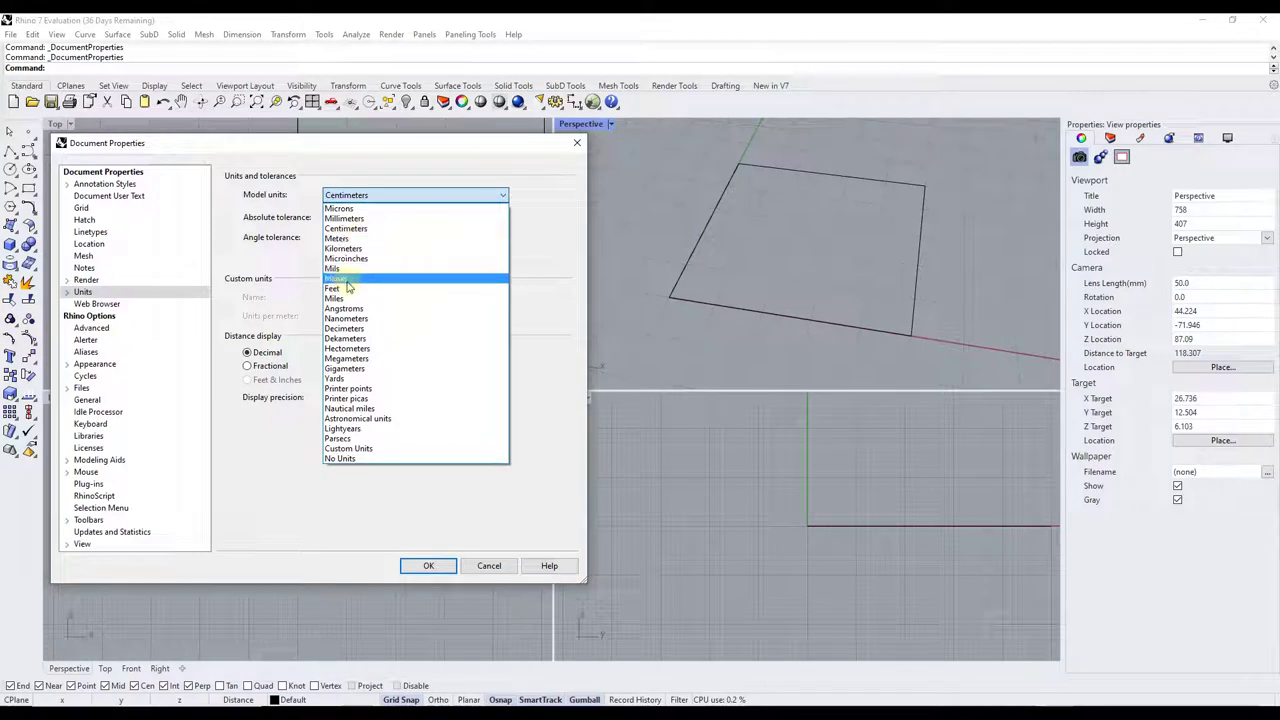
mouse_move(345, 298)
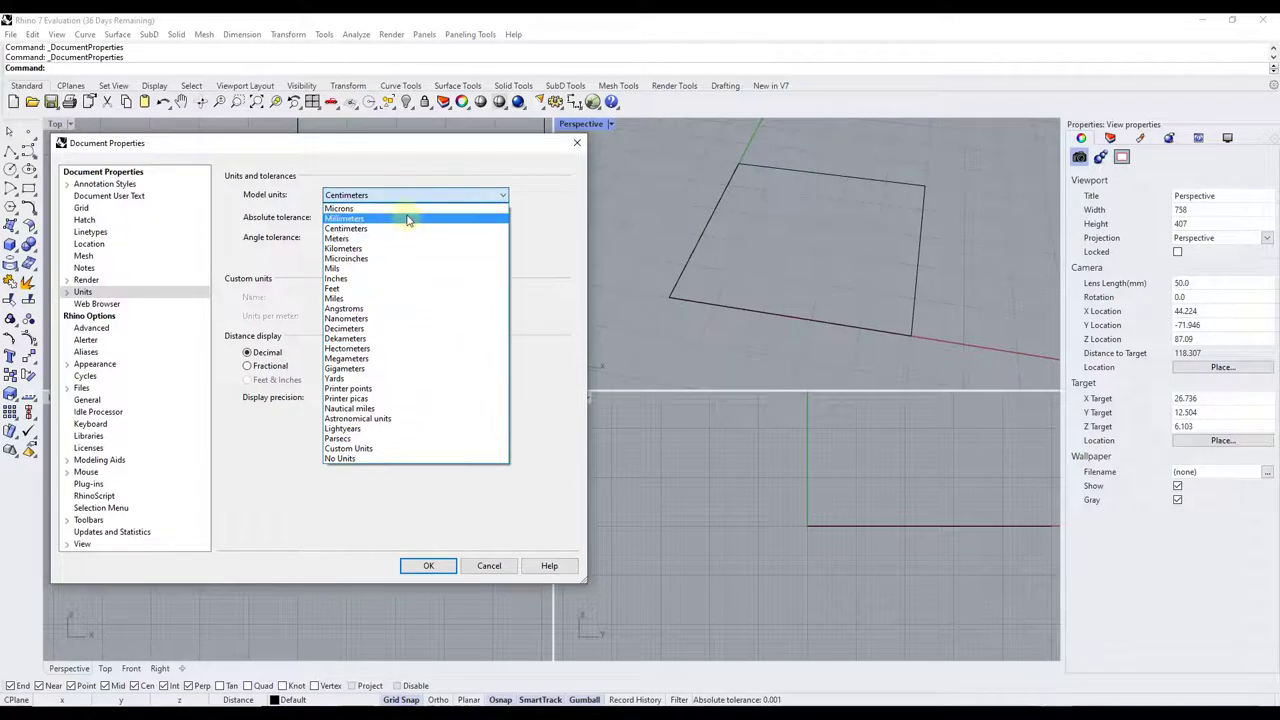
mouse_move(368, 232)
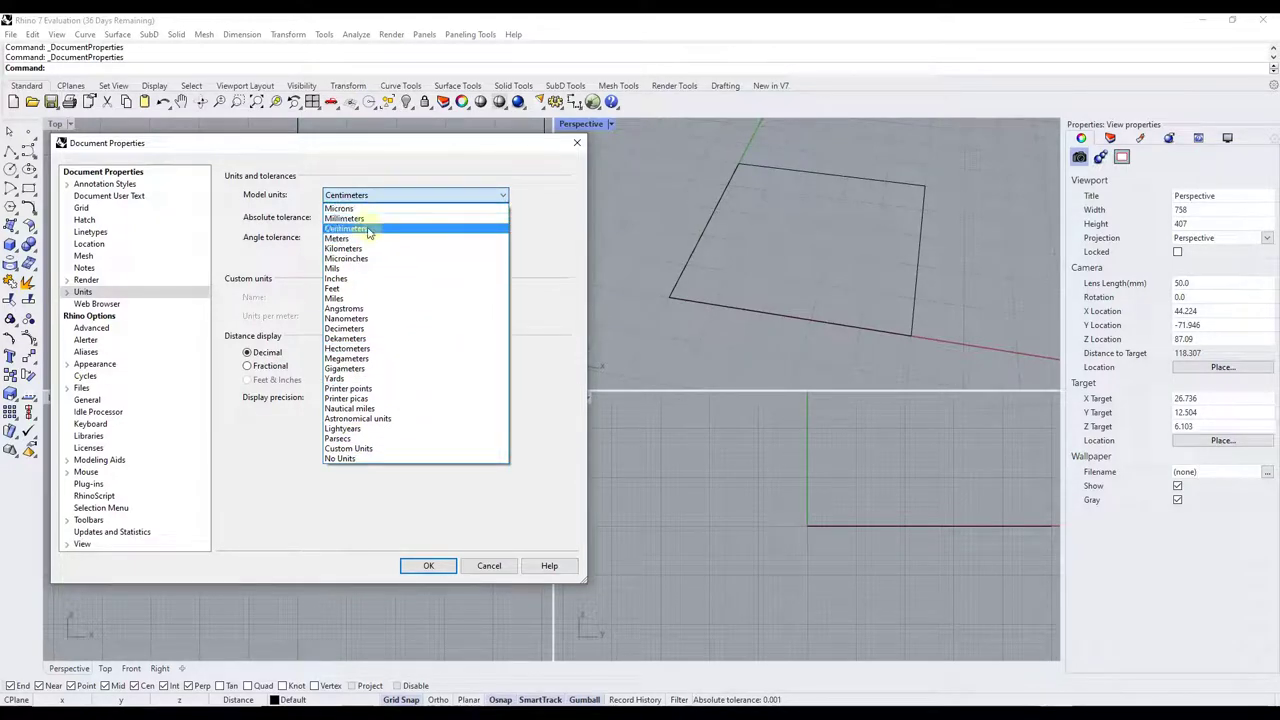
Change Model units from Centimeters to Meters and confirm with OK
click(336, 238)
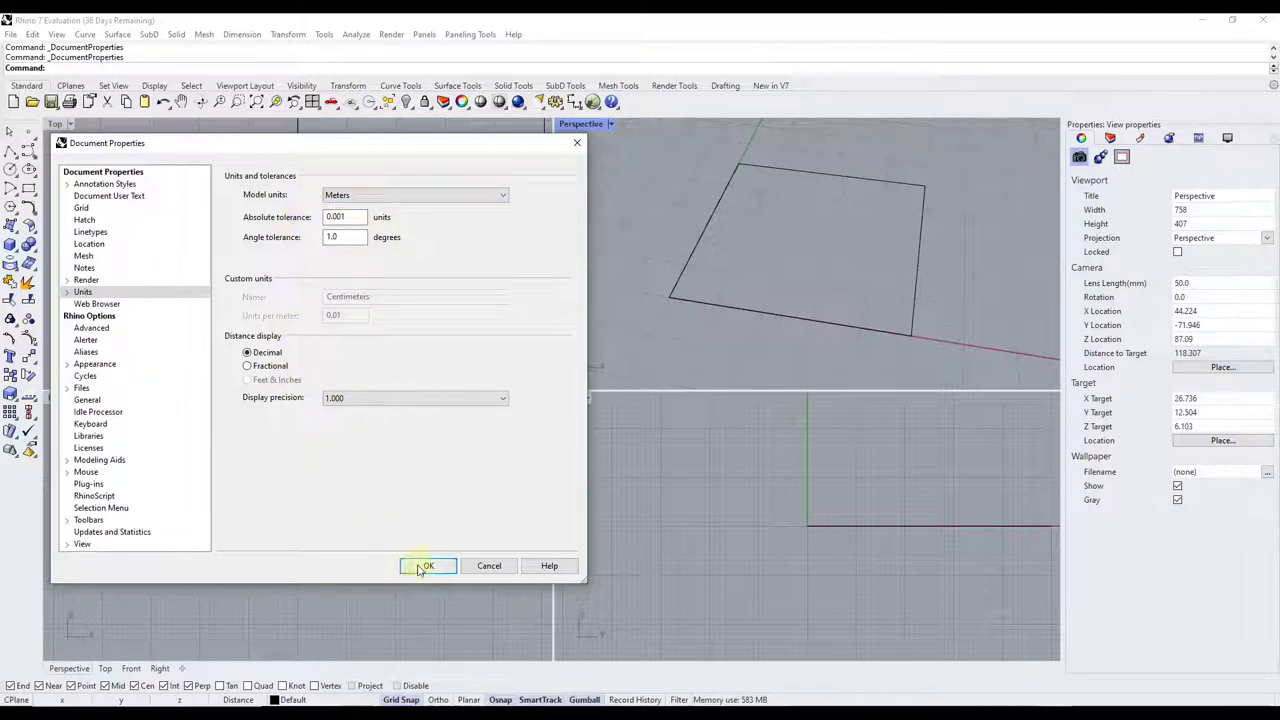
click(427, 566)
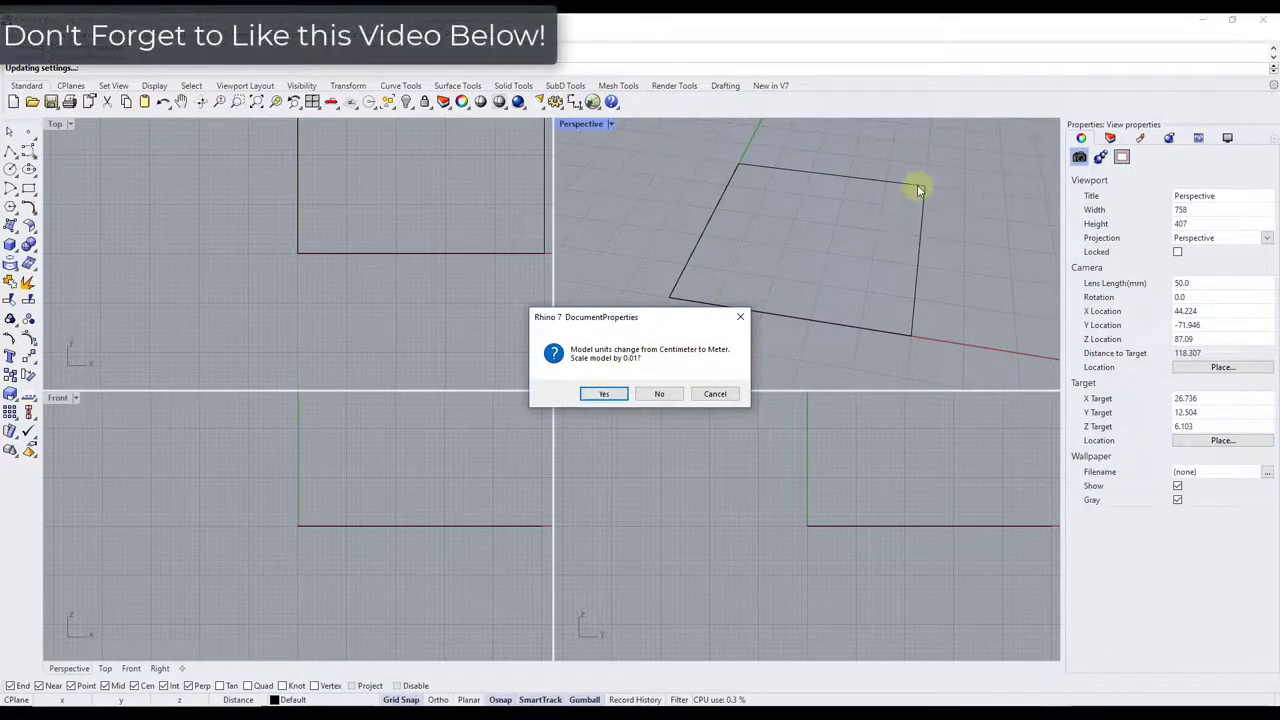
Scale the model by 0.01 for meters and remove the rectangle and 5000 dimension
click(603, 393)
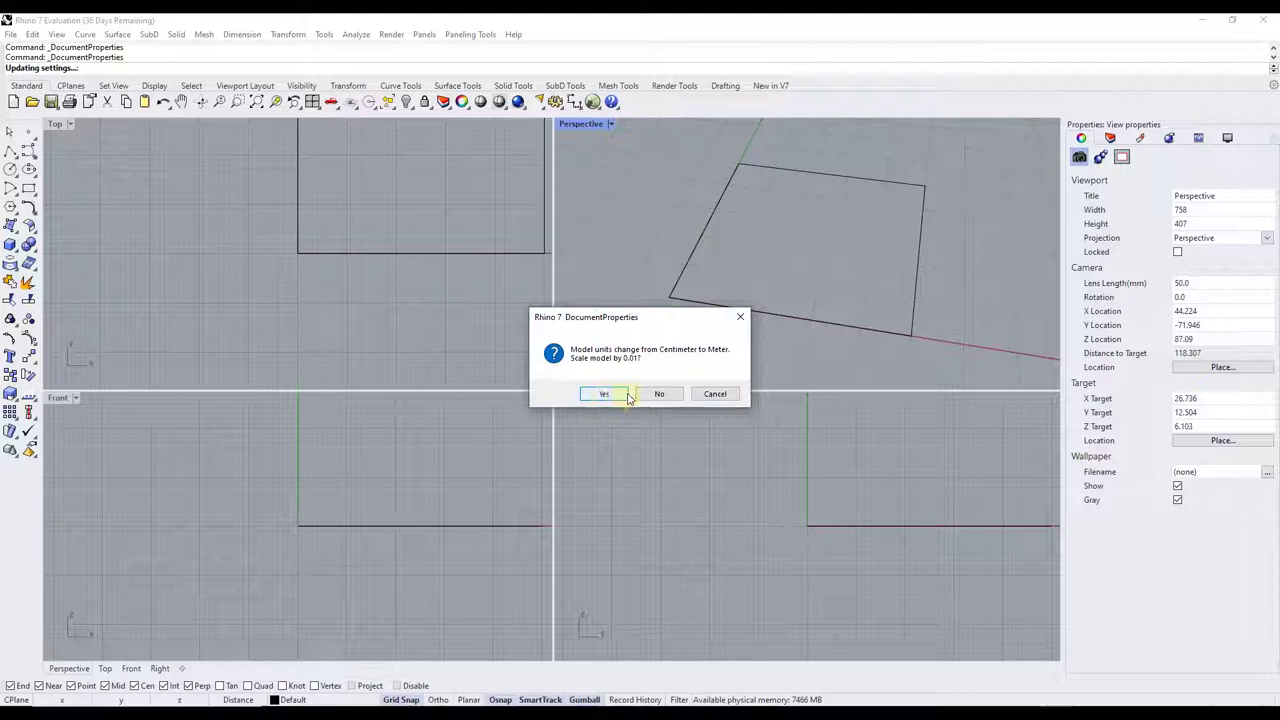
click(601, 393)
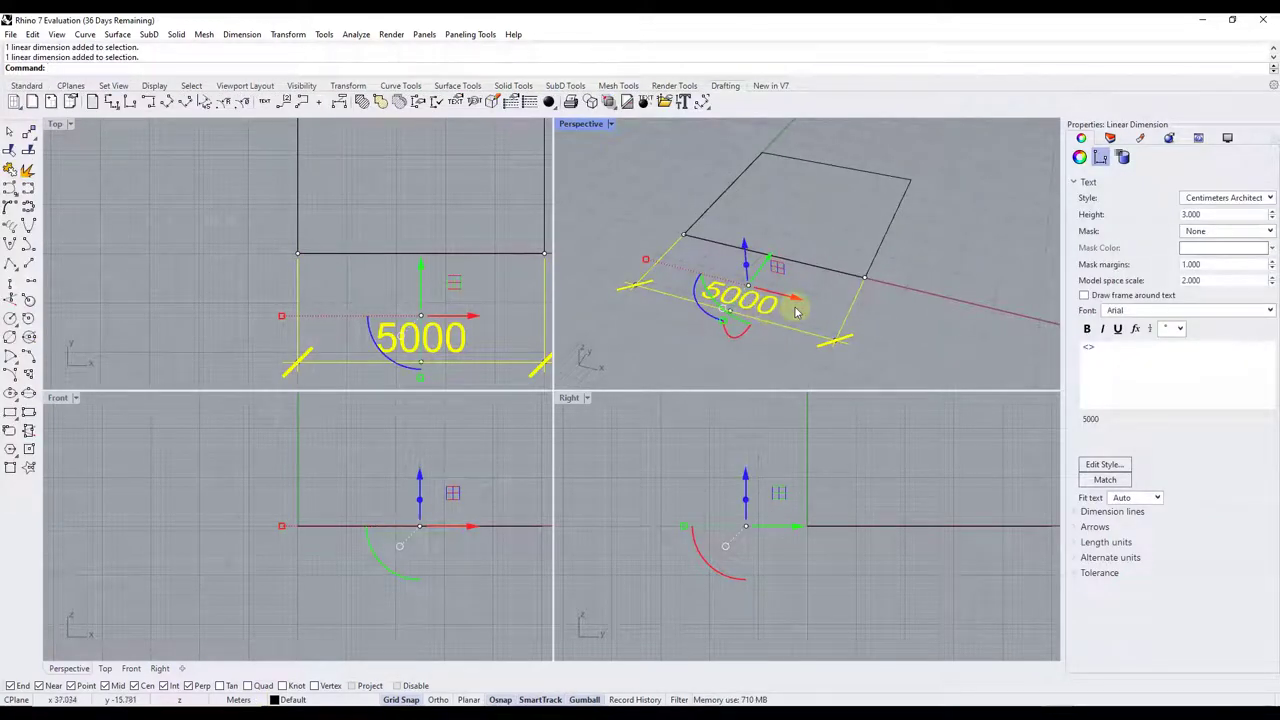
mouse_move(877, 238)
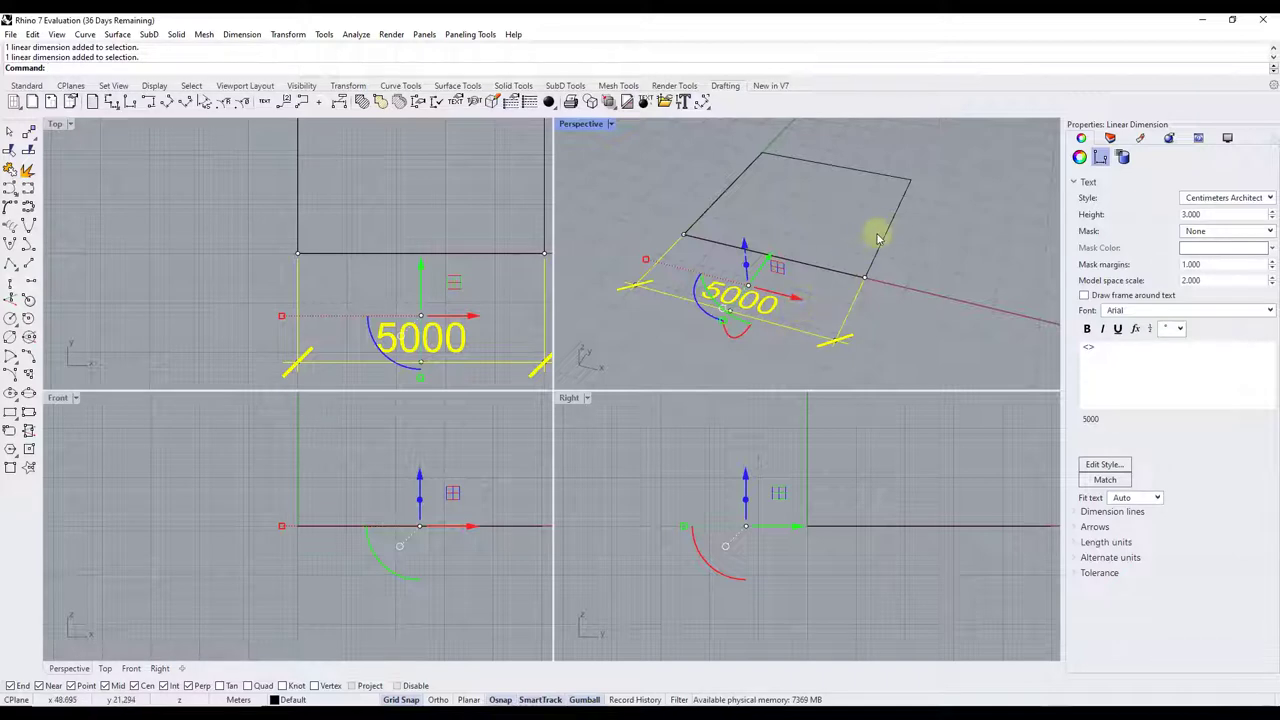
mouse_move(924, 184)
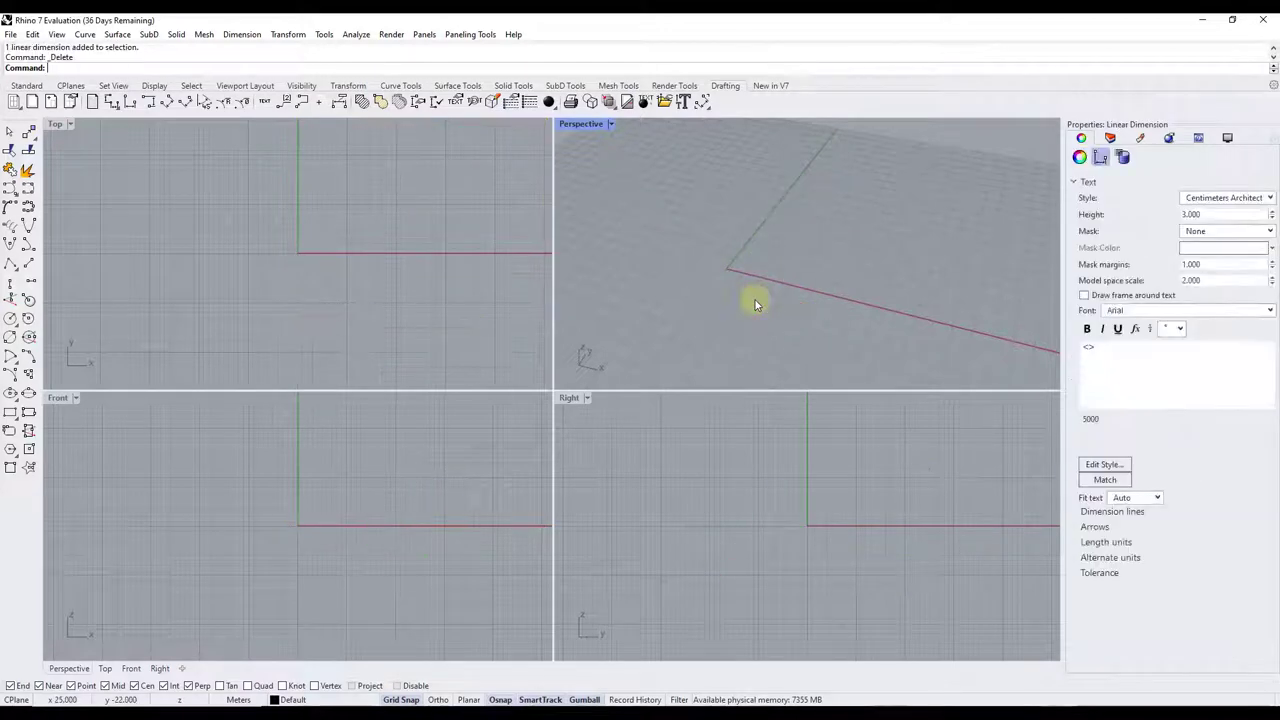
click(28, 33)
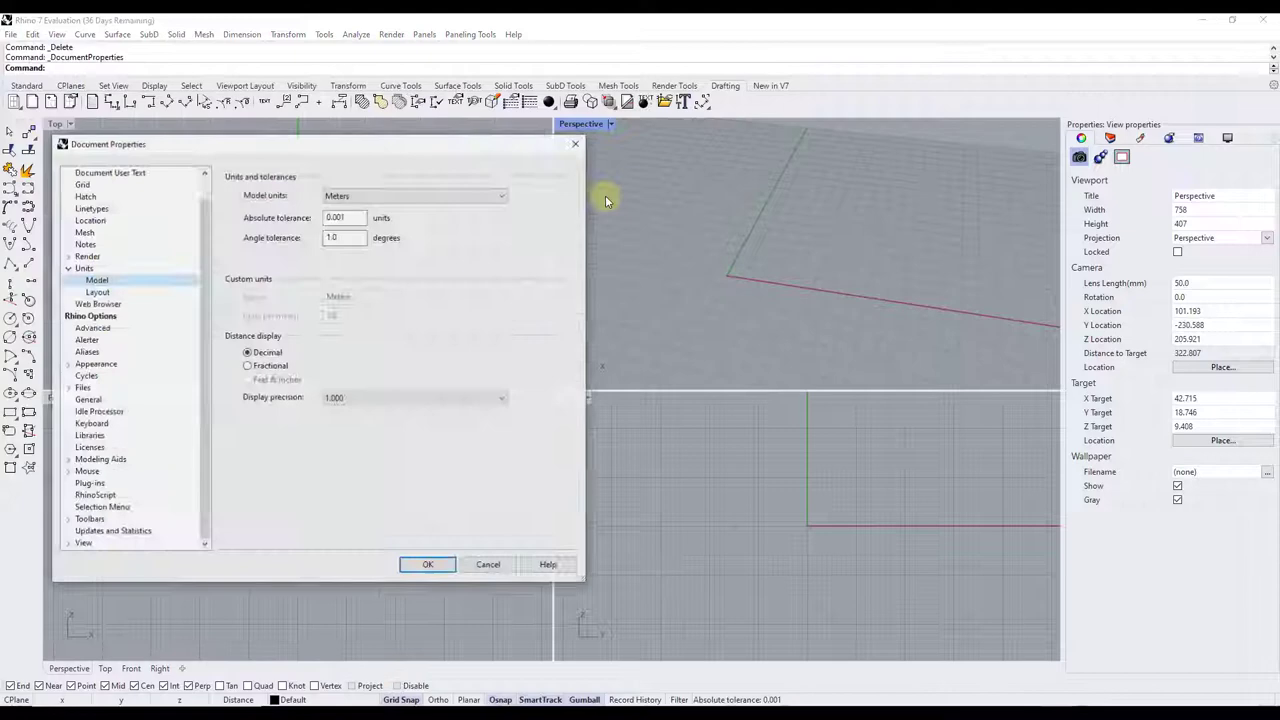
Switch units to Meters with scaling, dismiss the history warning, and delete the 50 dimension
click(427, 564)
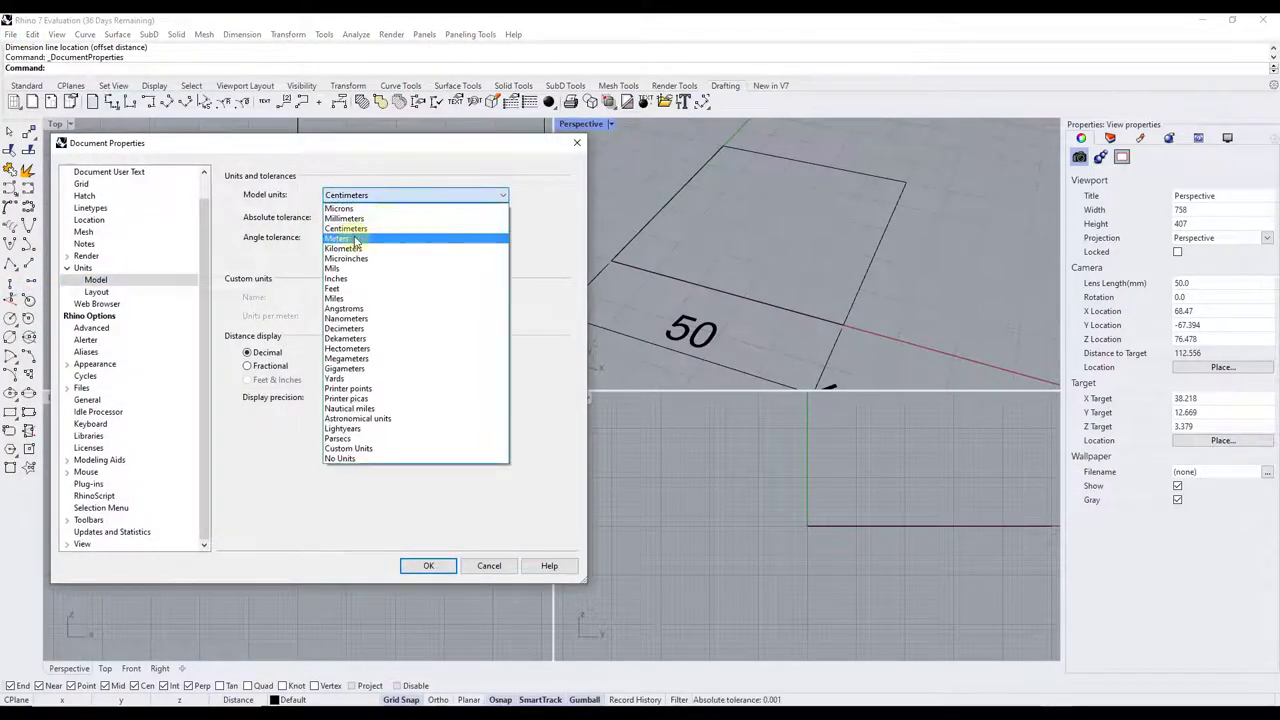
click(340, 238)
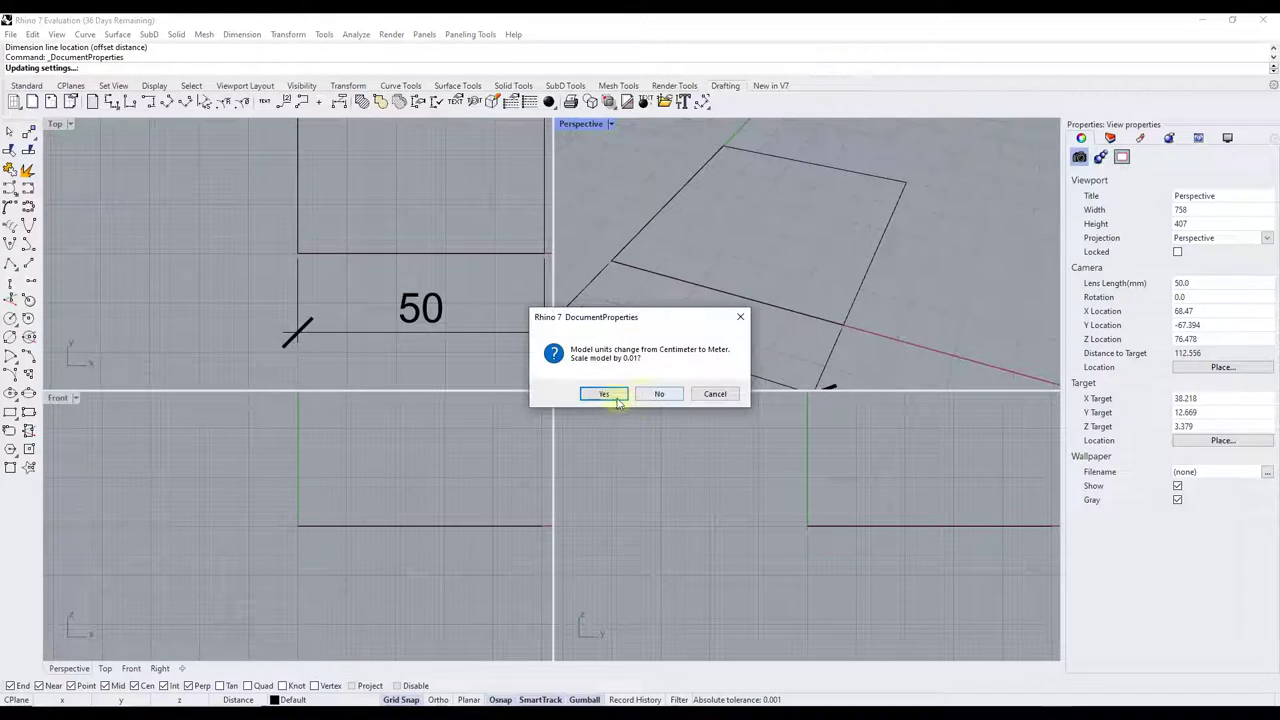
click(603, 394)
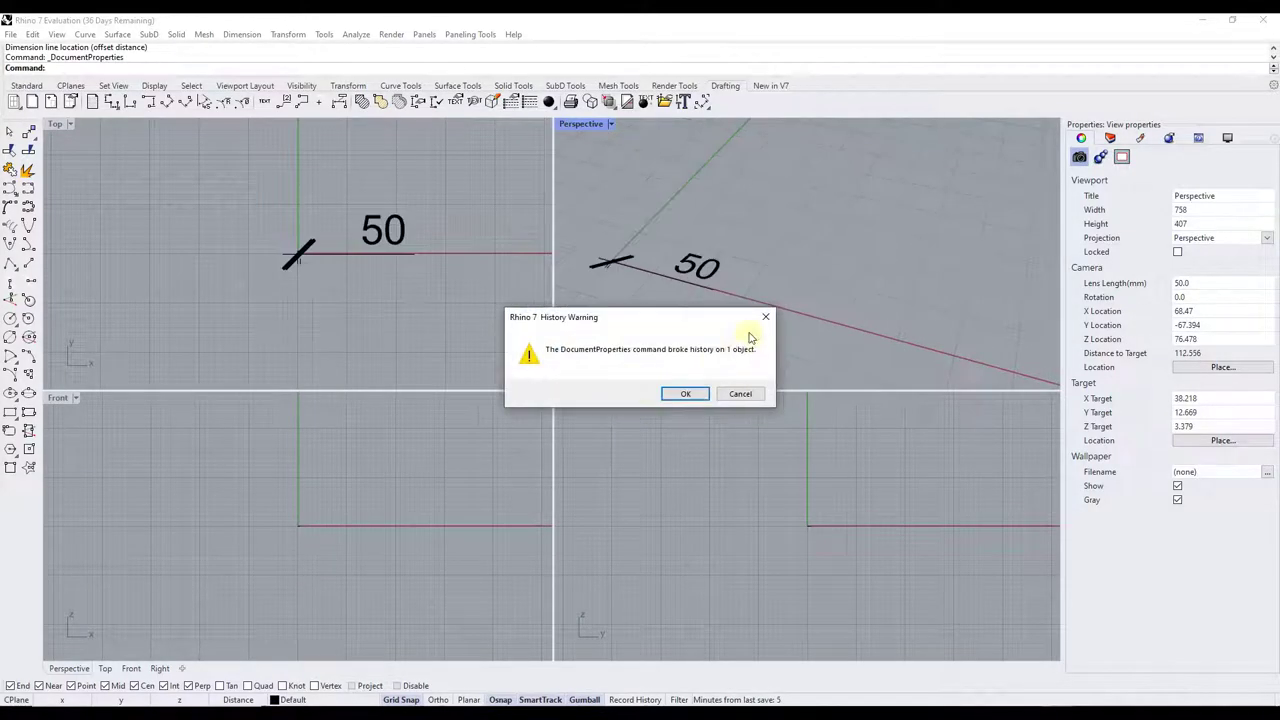
click(685, 393)
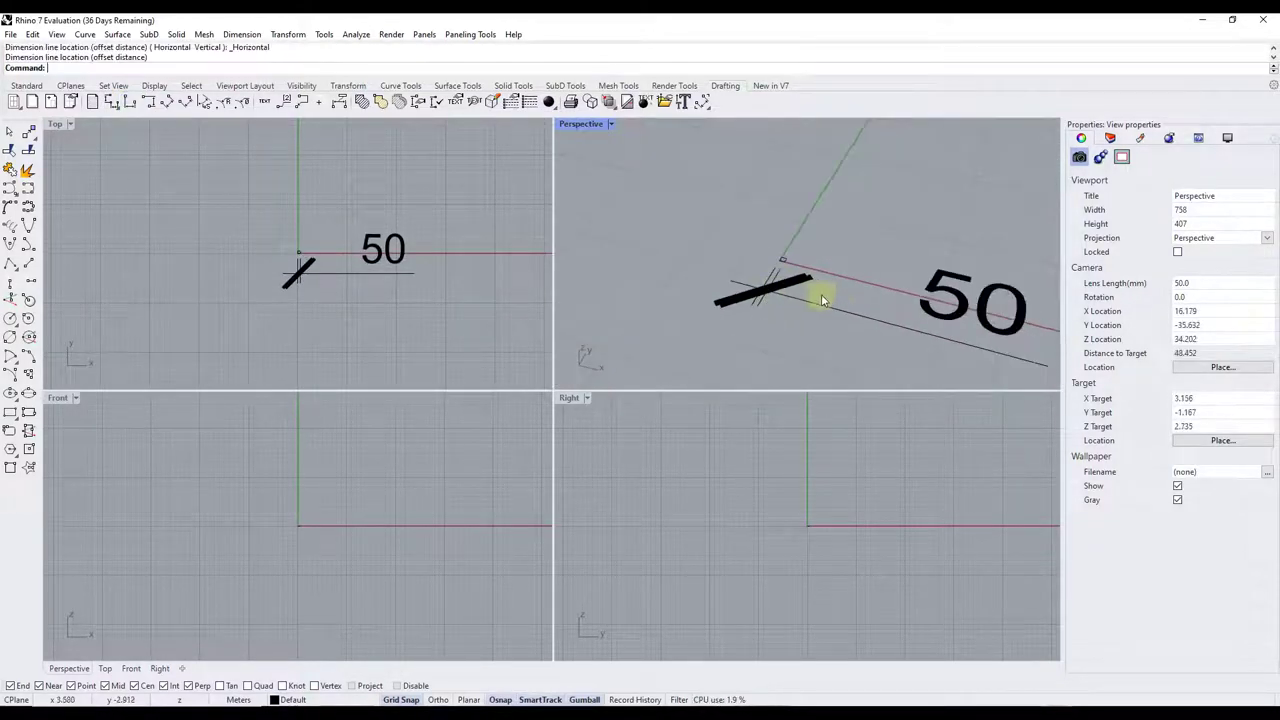
click(820, 300)
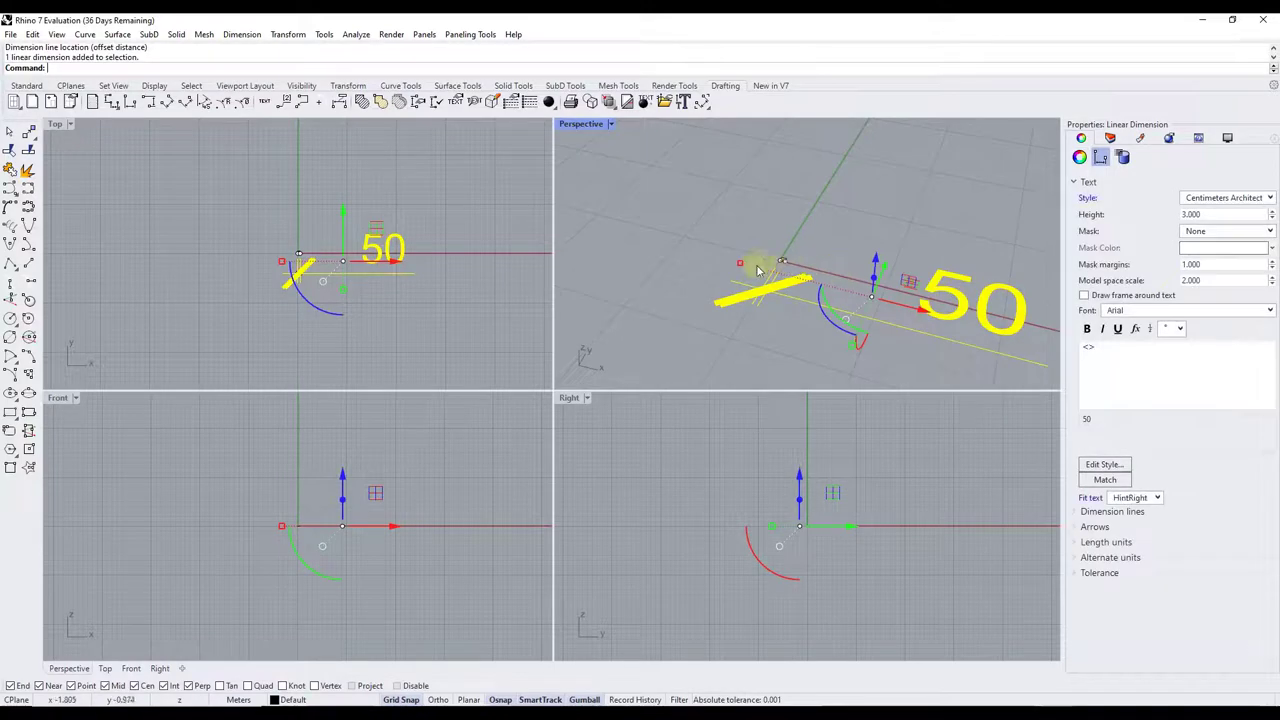
key(Delete)
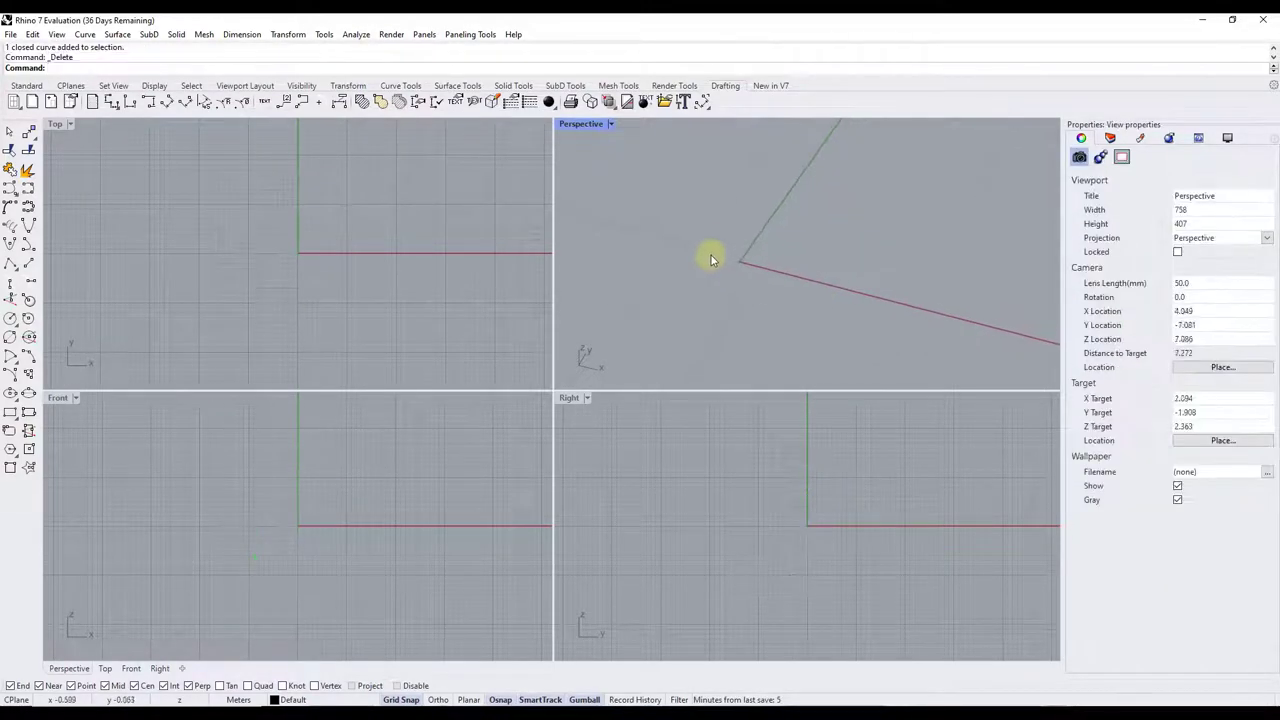
Set Model units to Feet and toggle distance display, ending on Fractional
click(17, 33)
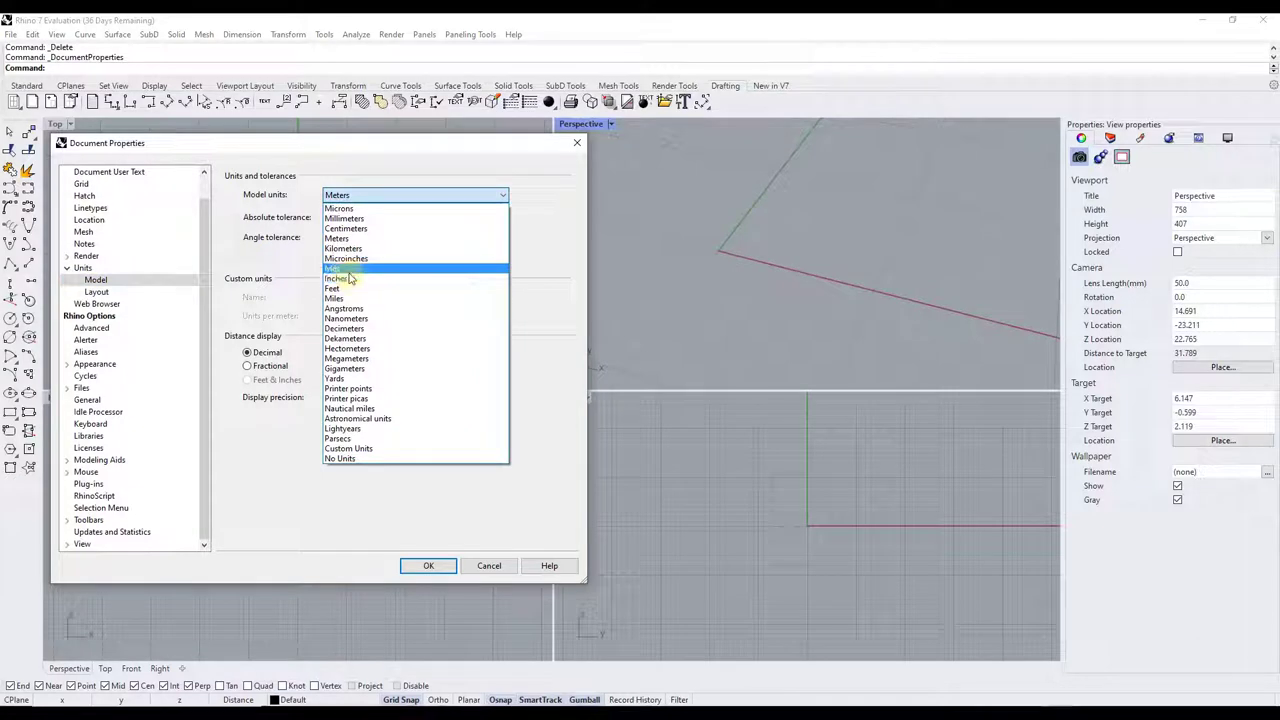
click(331, 288)
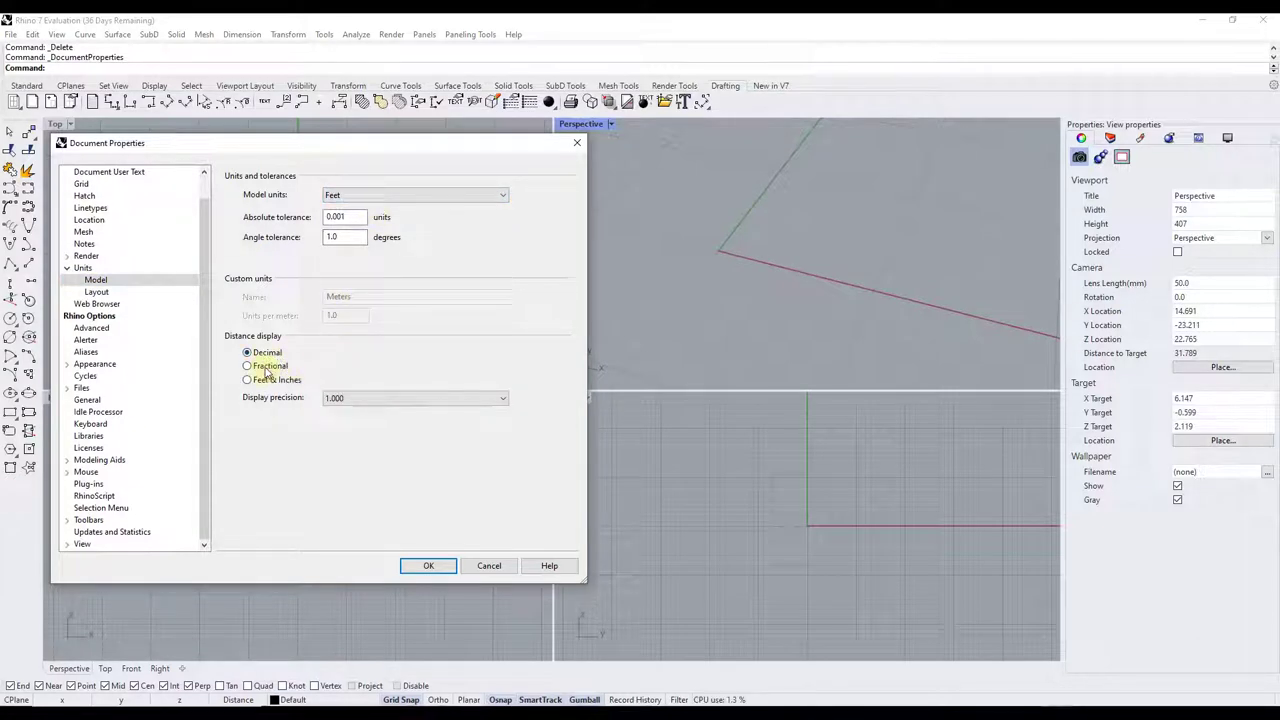
click(247, 366)
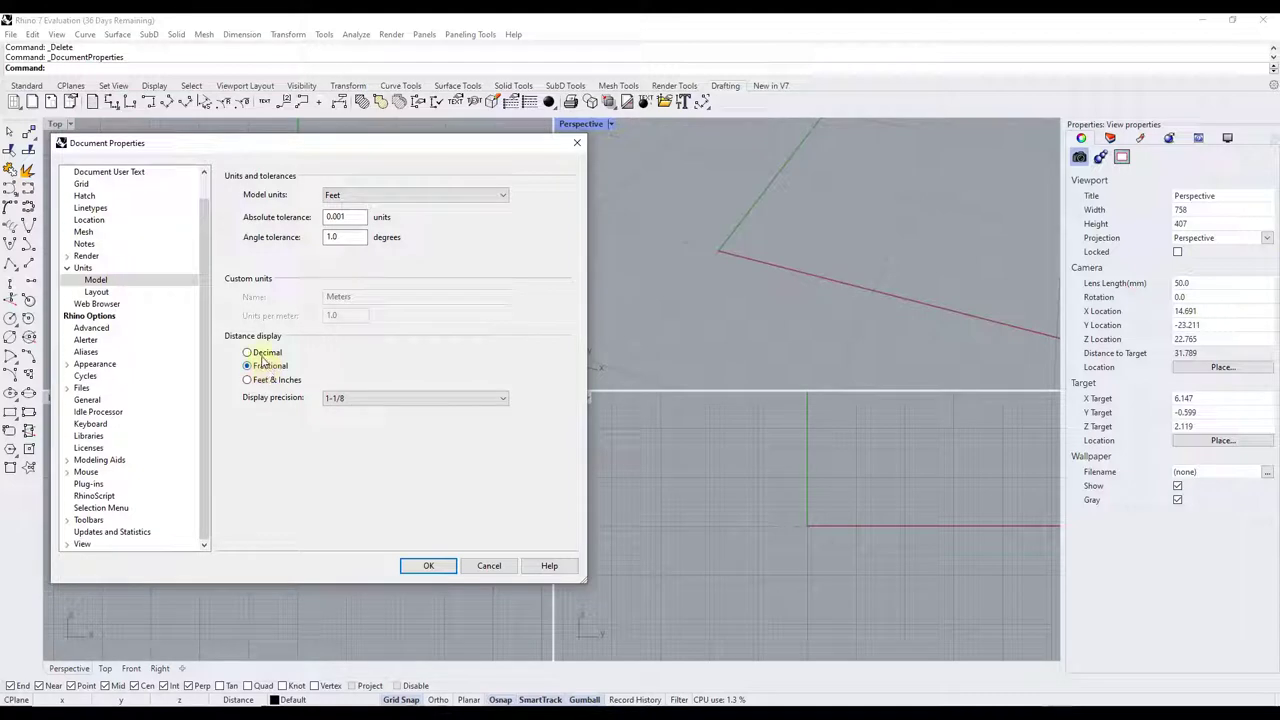
click(247, 352)
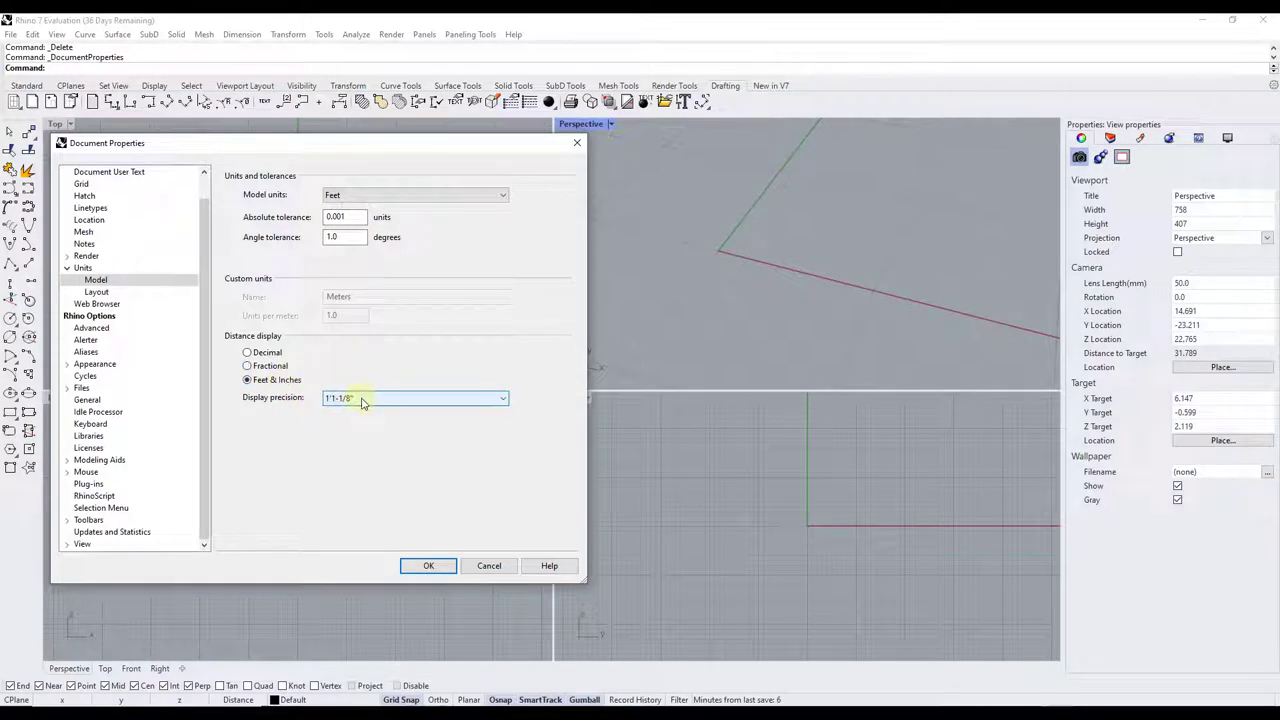
click(246, 366)
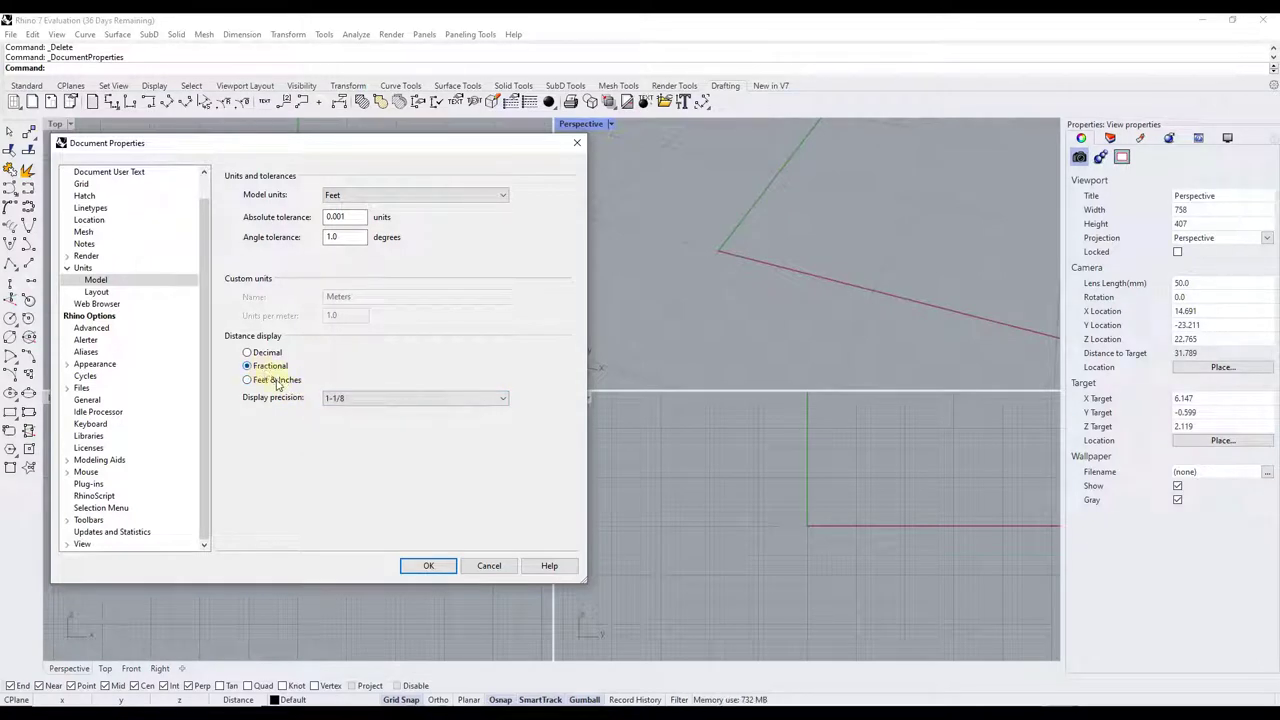
click(247, 380)
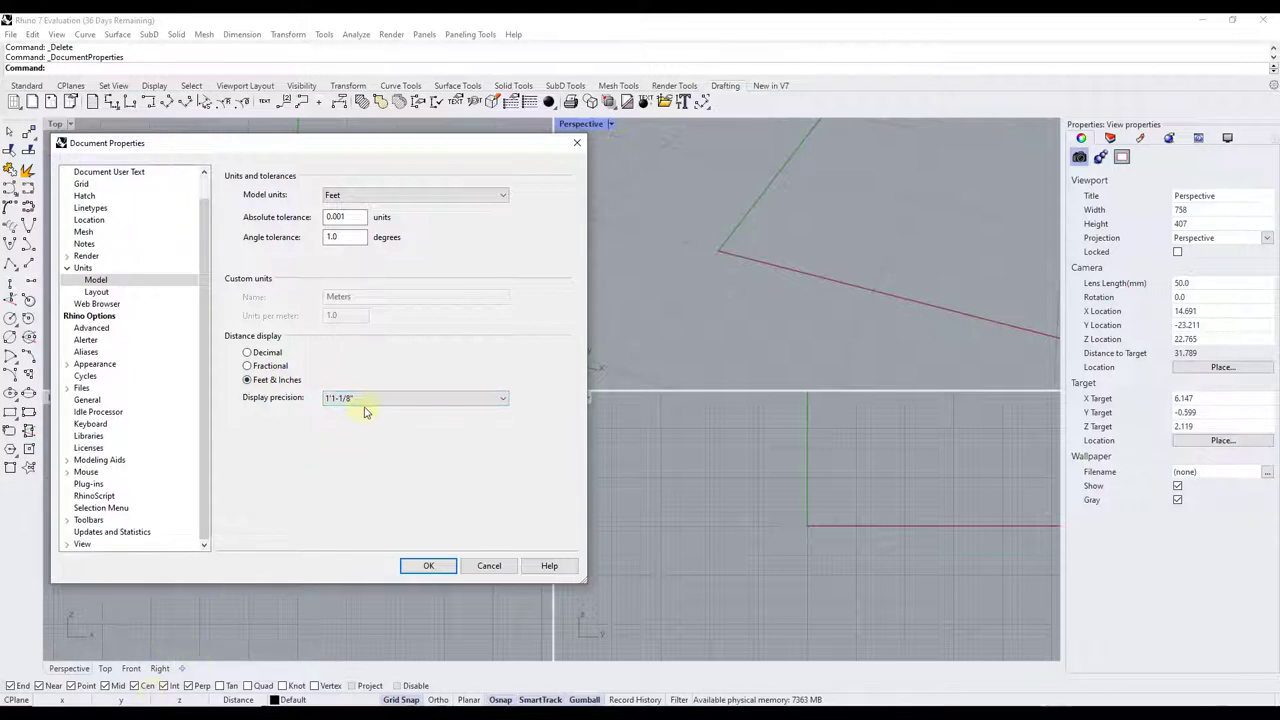
click(415, 398)
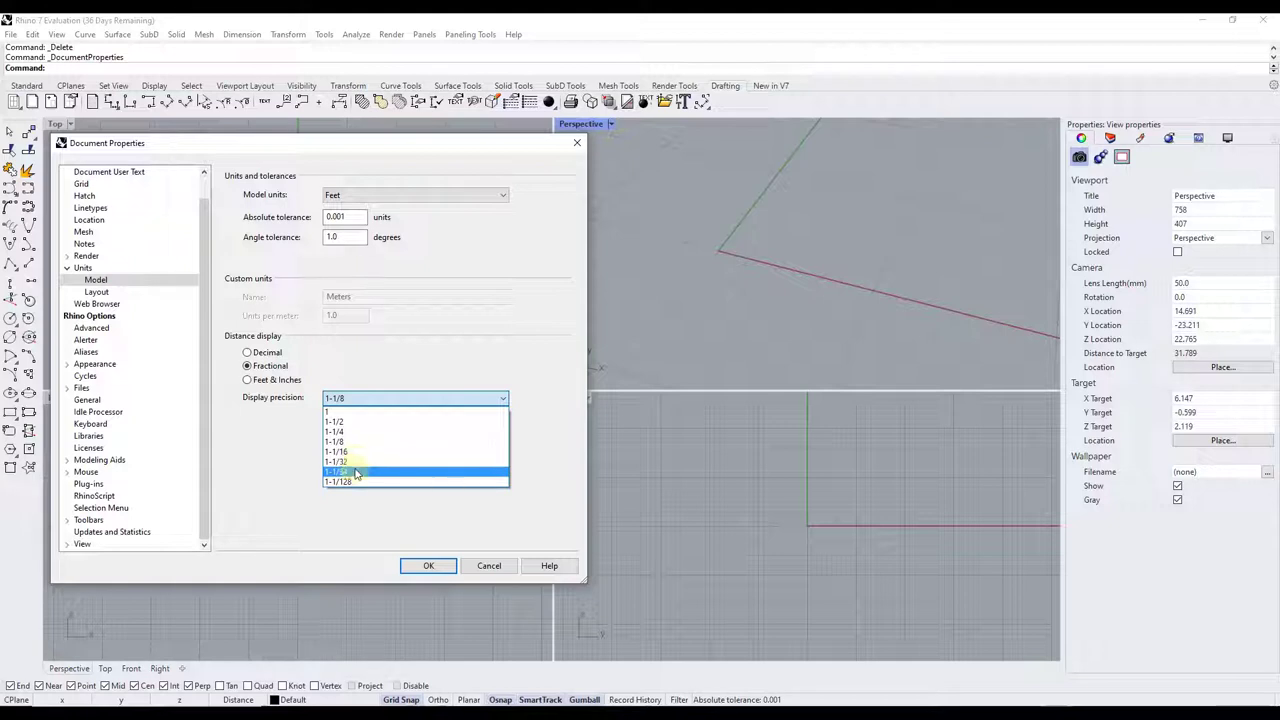
mouse_move(358, 461)
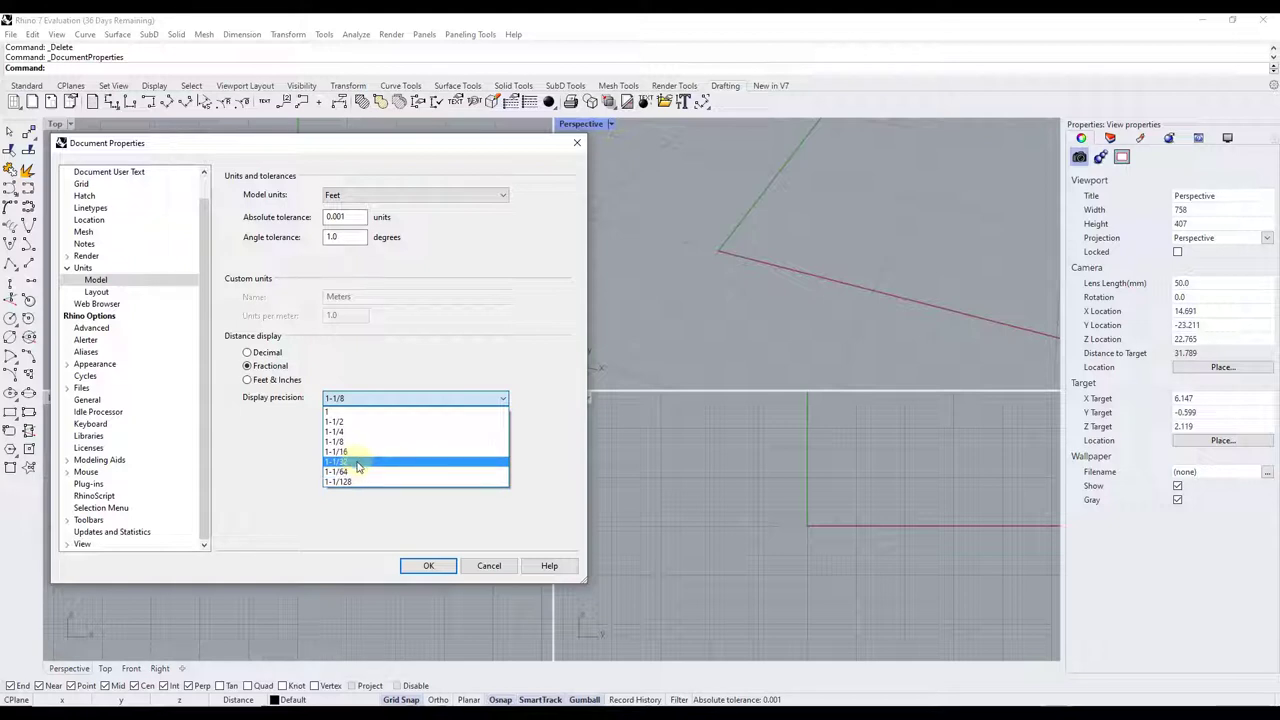
mouse_move(353, 451)
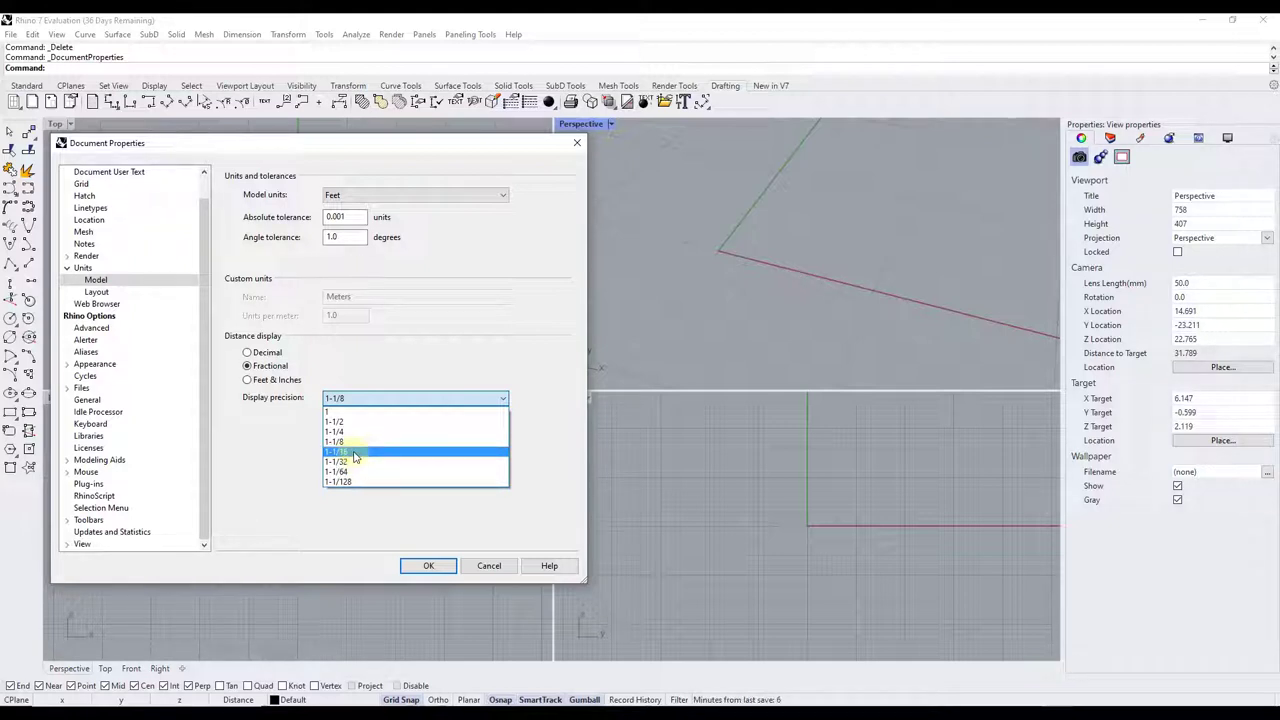
mouse_move(332, 440)
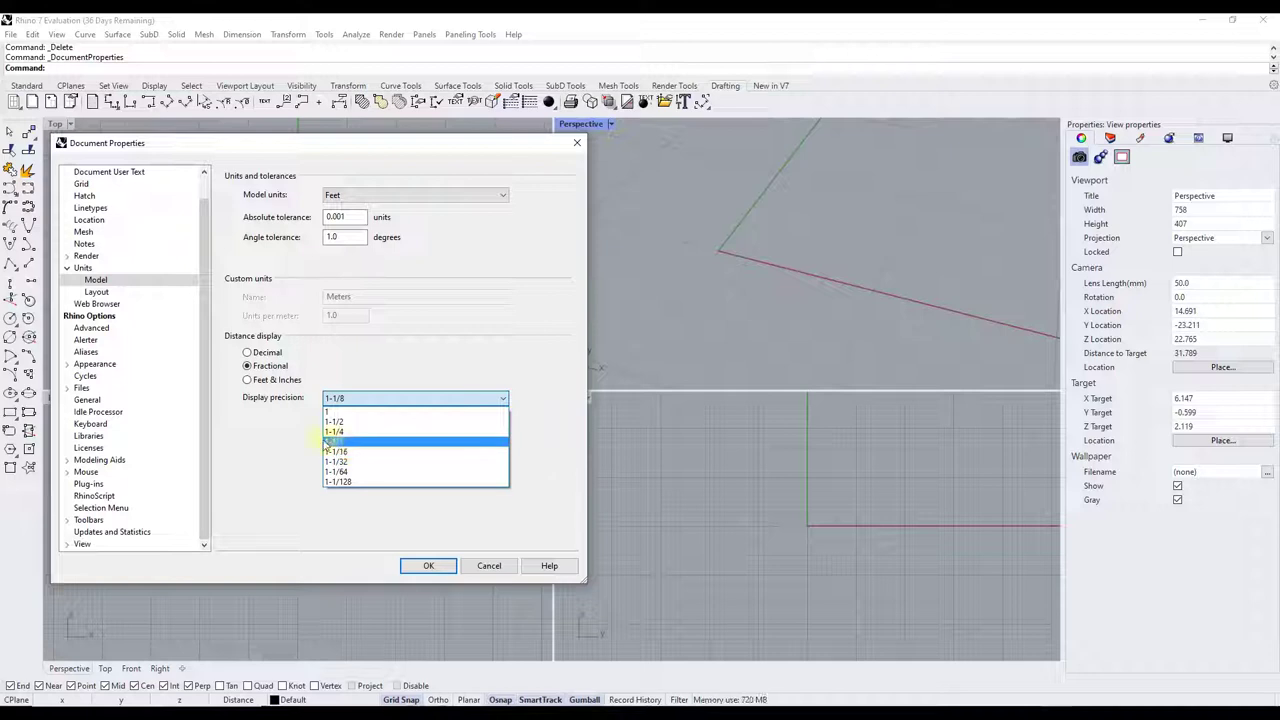